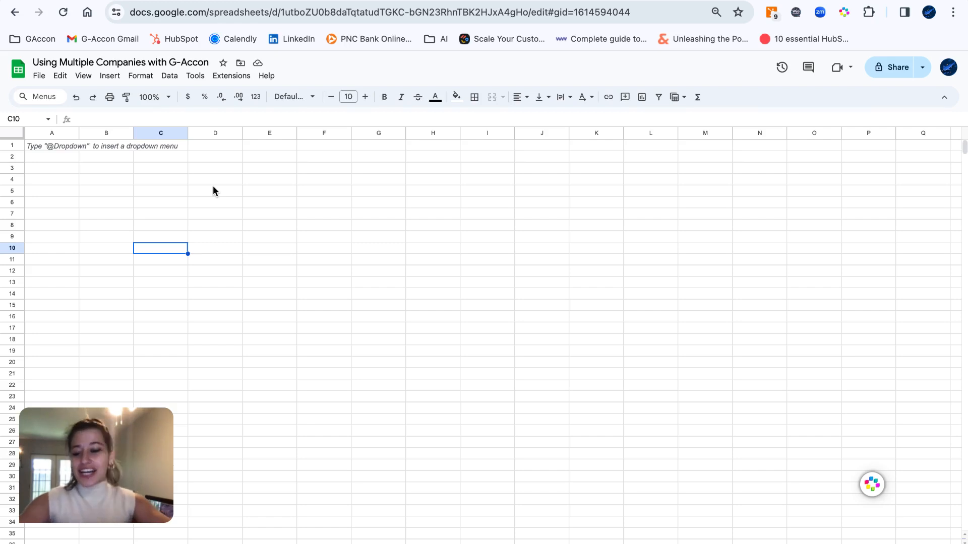
mouse_move(257, 157)
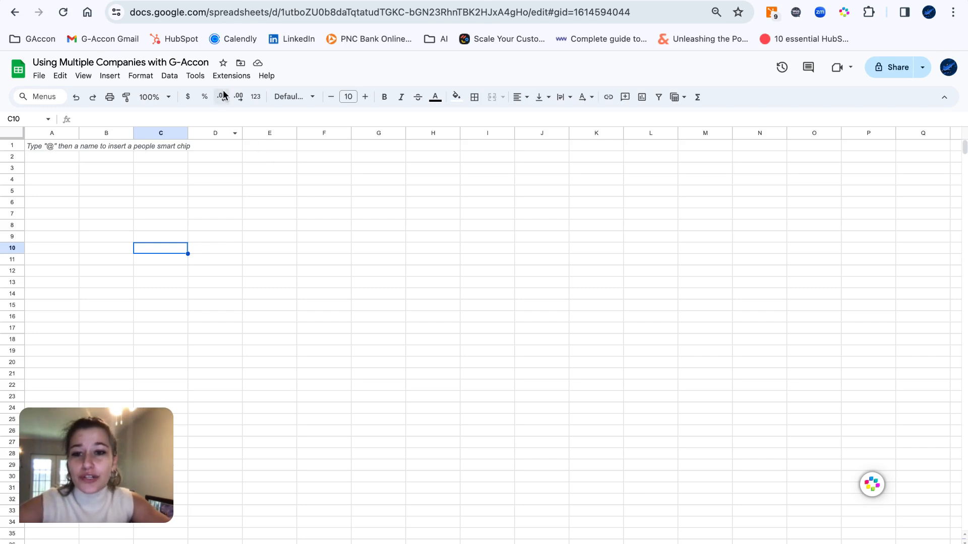
mouse_move(231, 77)
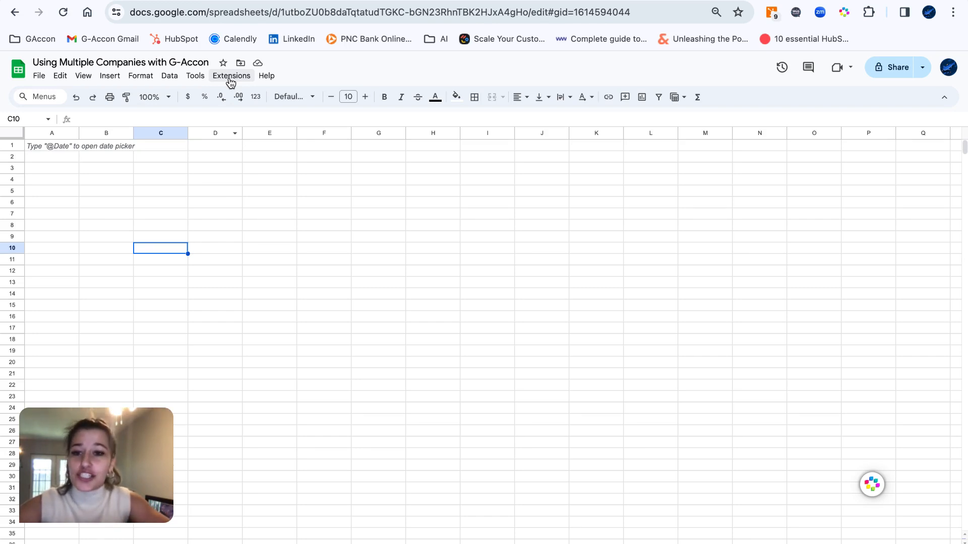
Step: Open the G-Accon for QuickBooks add-on options to sign out of G-Accon LLC
left_click(230, 75)
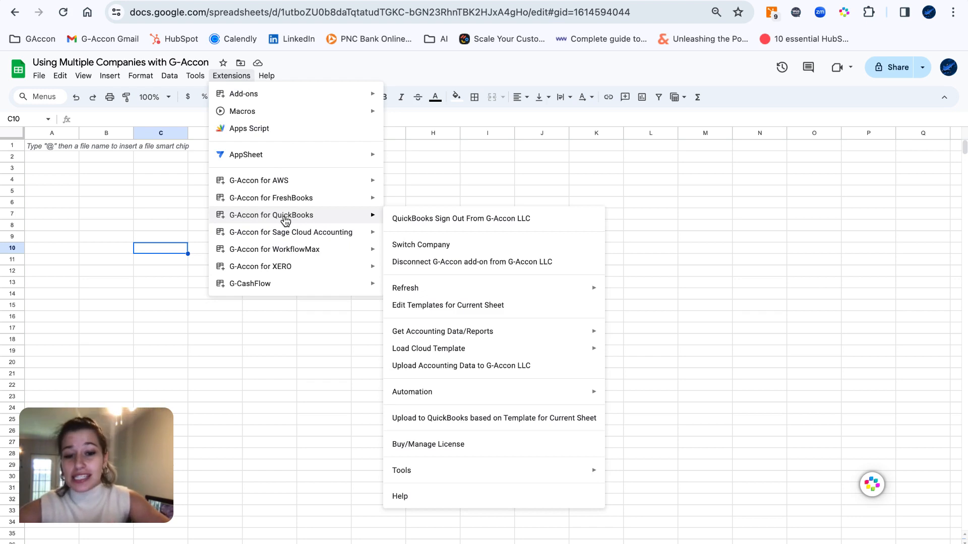
mouse_move(359, 223)
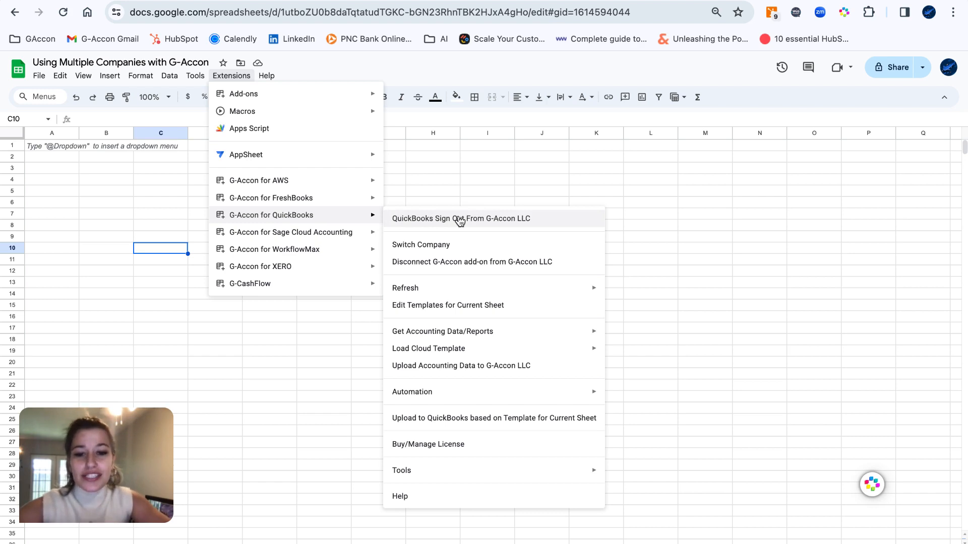
mouse_move(394, 221)
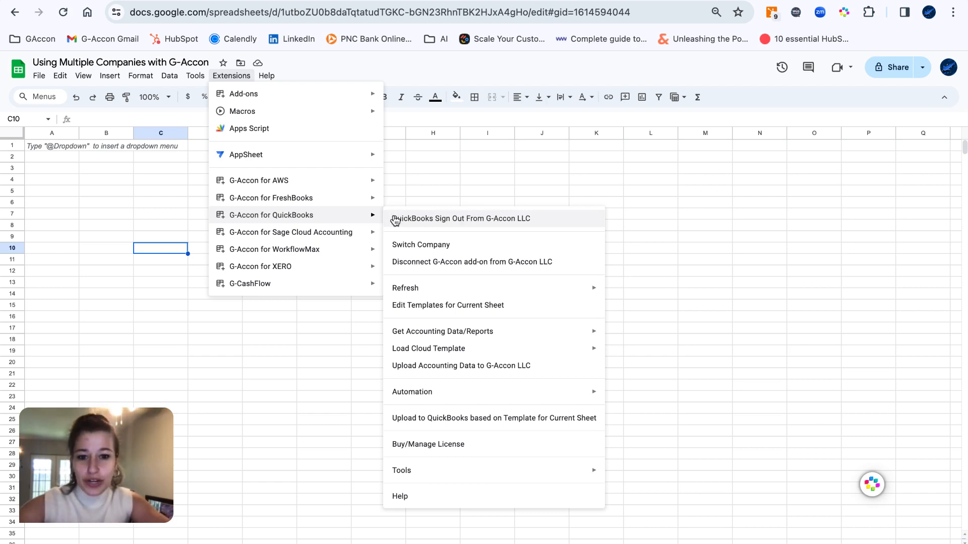
mouse_move(471, 226)
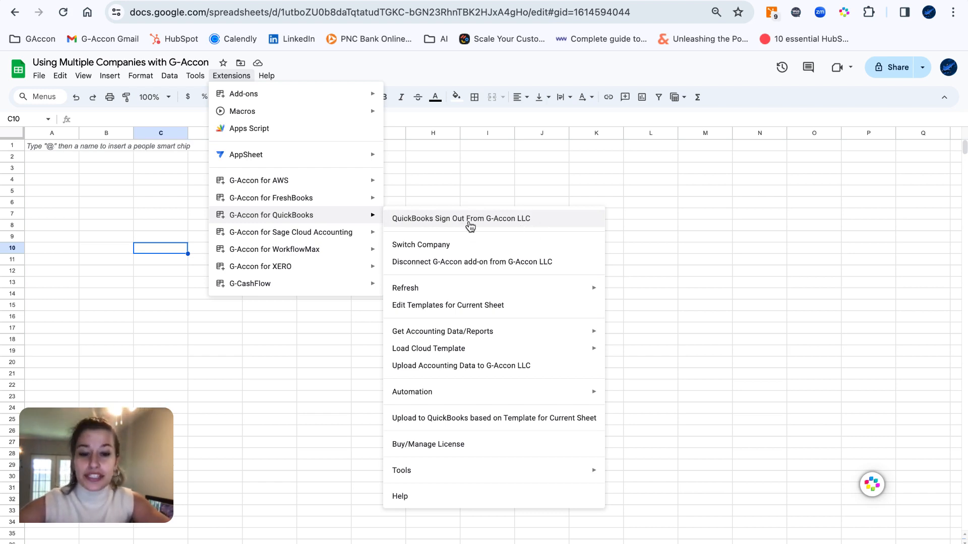
mouse_move(520, 223)
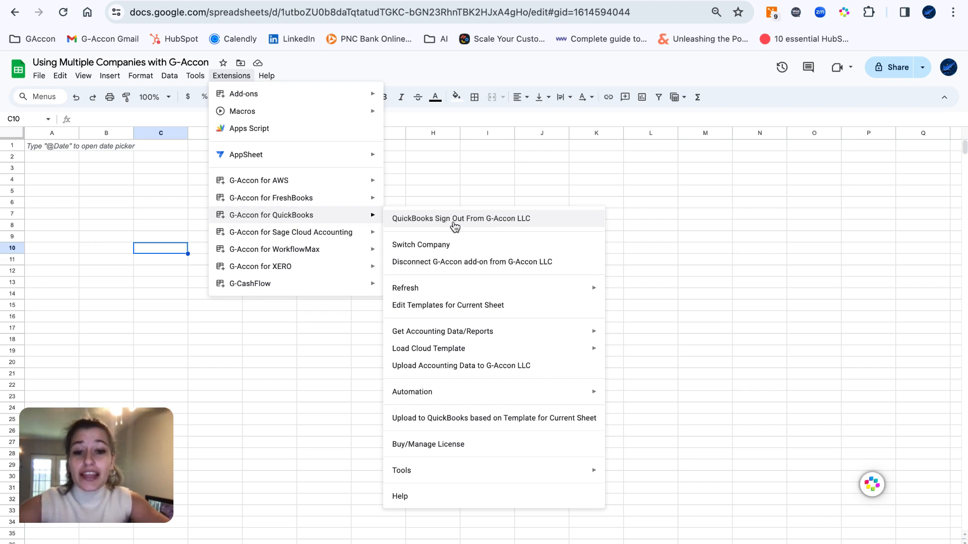
mouse_move(439, 223)
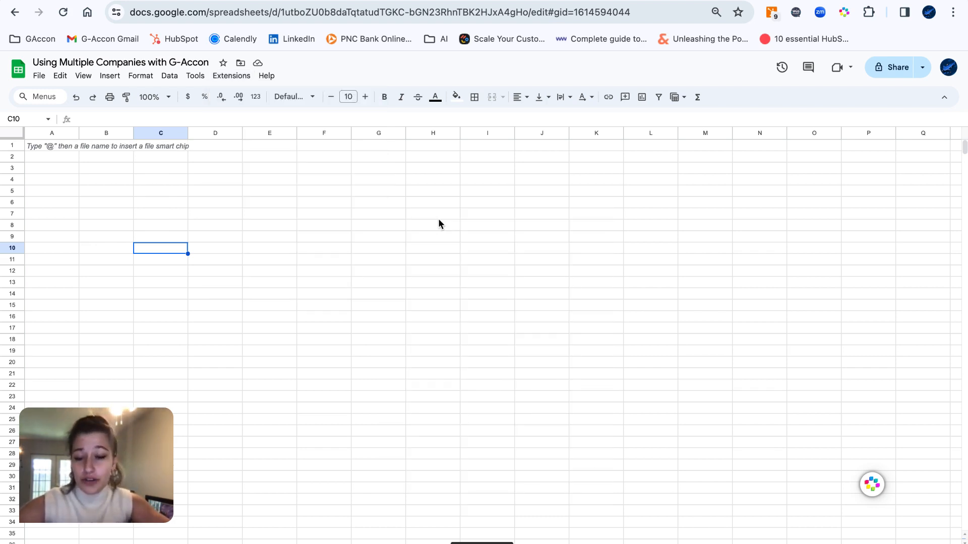
mouse_move(240, 153)
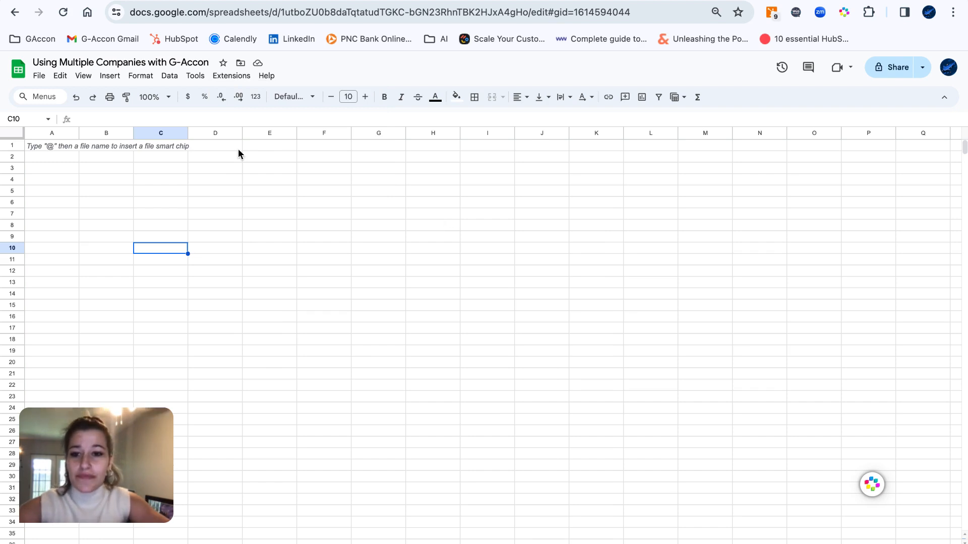
Step: Sign G-Accon in to the QBO Demo QuickBooks company and authorize the connection on Intuit
left_click(231, 75)
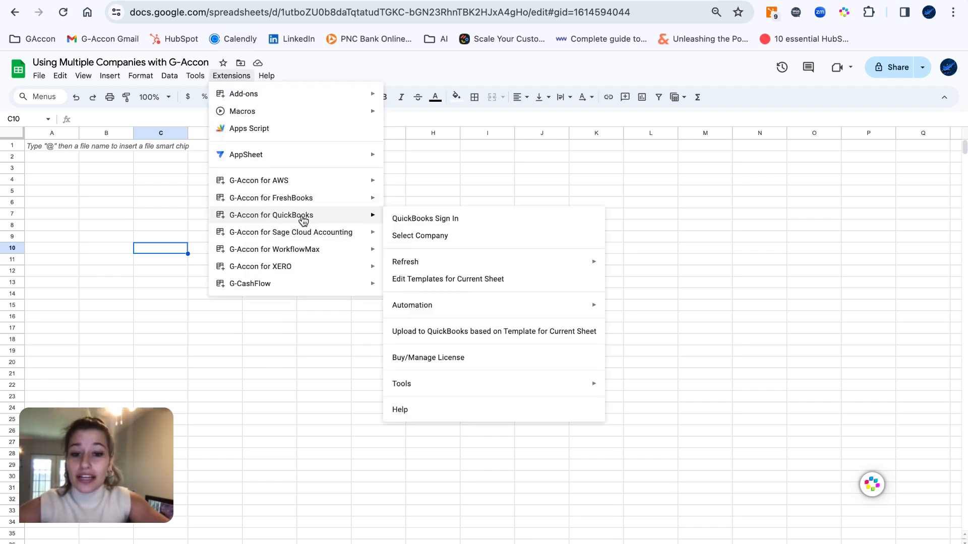
left_click(454, 226)
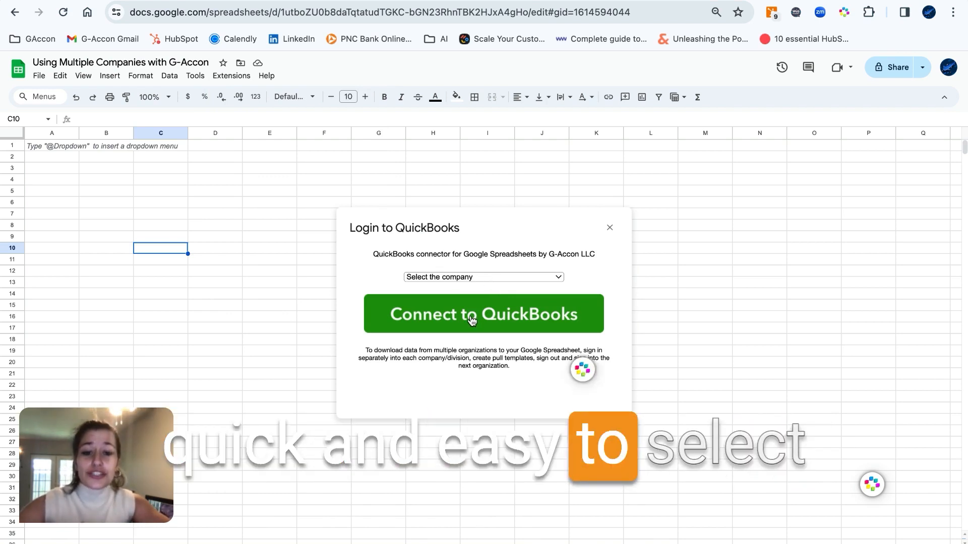
left_click(483, 313)
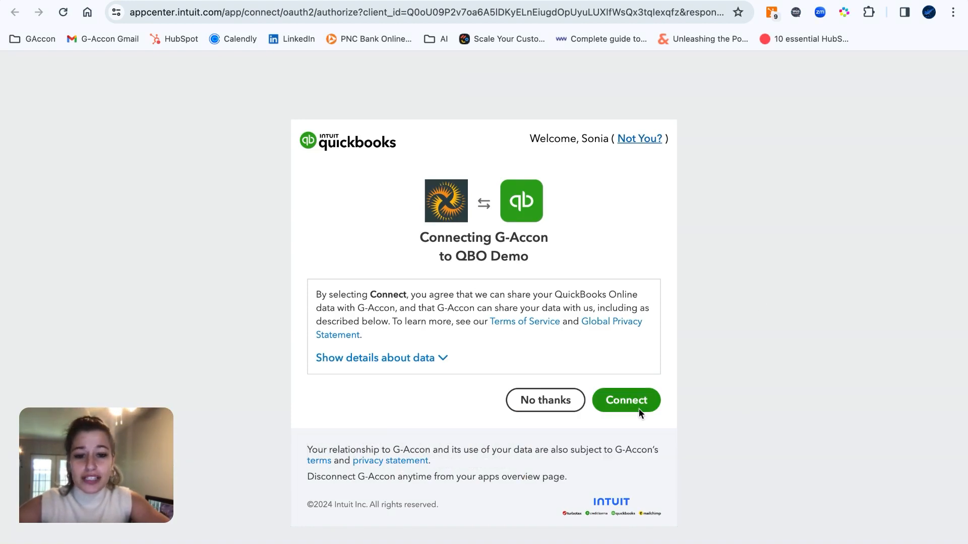
left_click(625, 400)
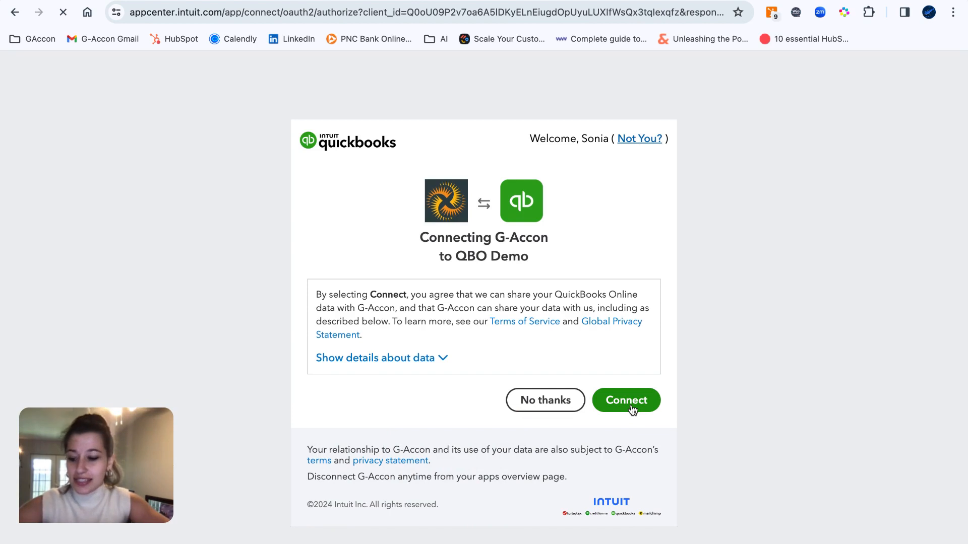
left_click(625, 400)
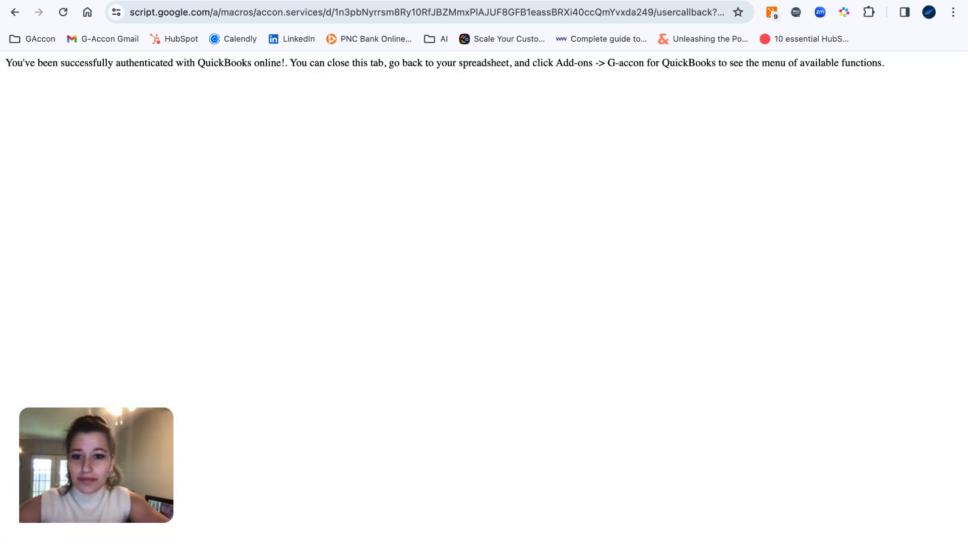
Step: Pick G-Accon LLC in the Switch Company panel to replace QBO Demo as the current company
left_click(231, 76)
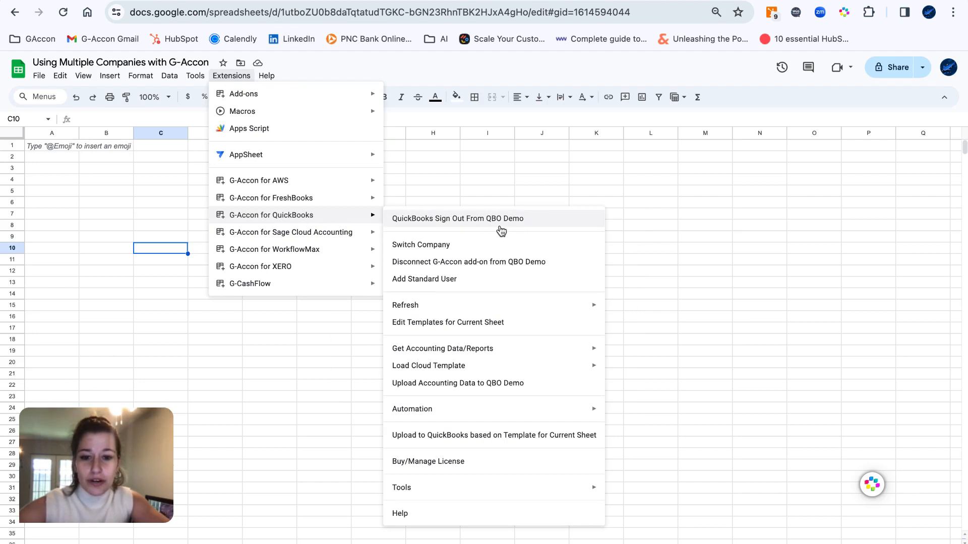
left_click(470, 251)
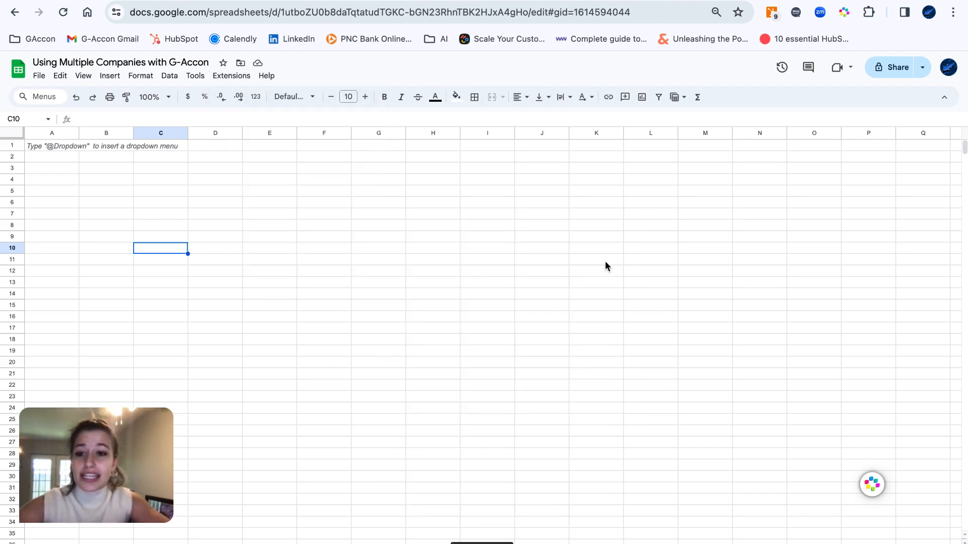
left_click(872, 484)
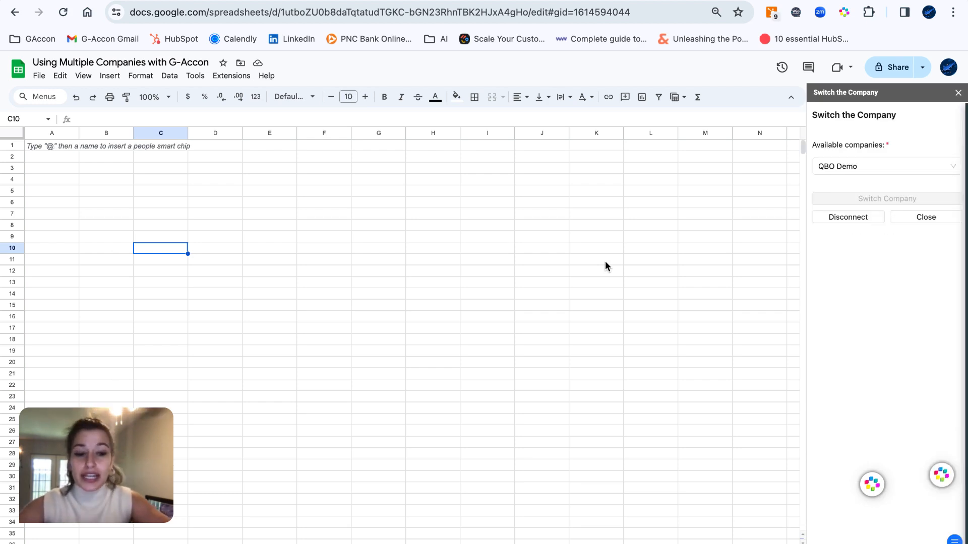
left_click(886, 166)
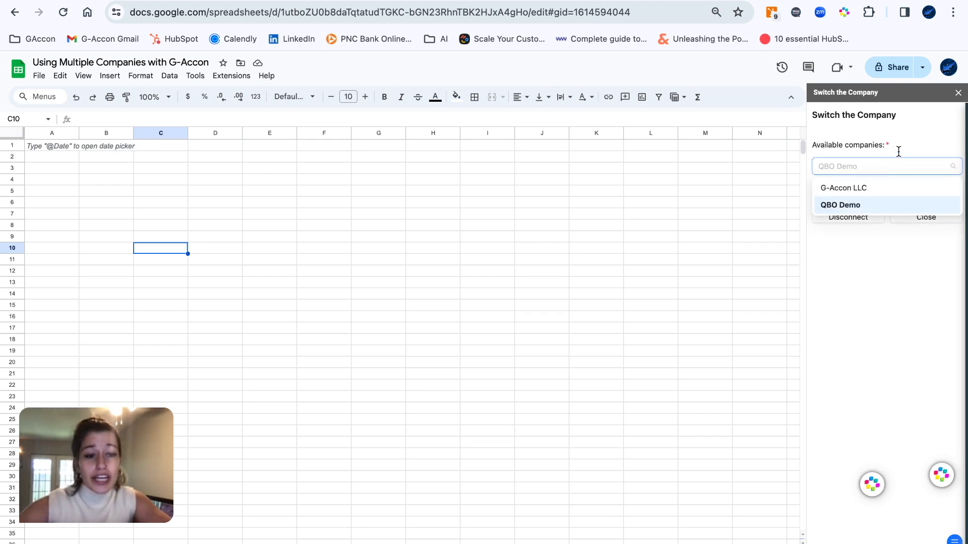
mouse_move(870, 208)
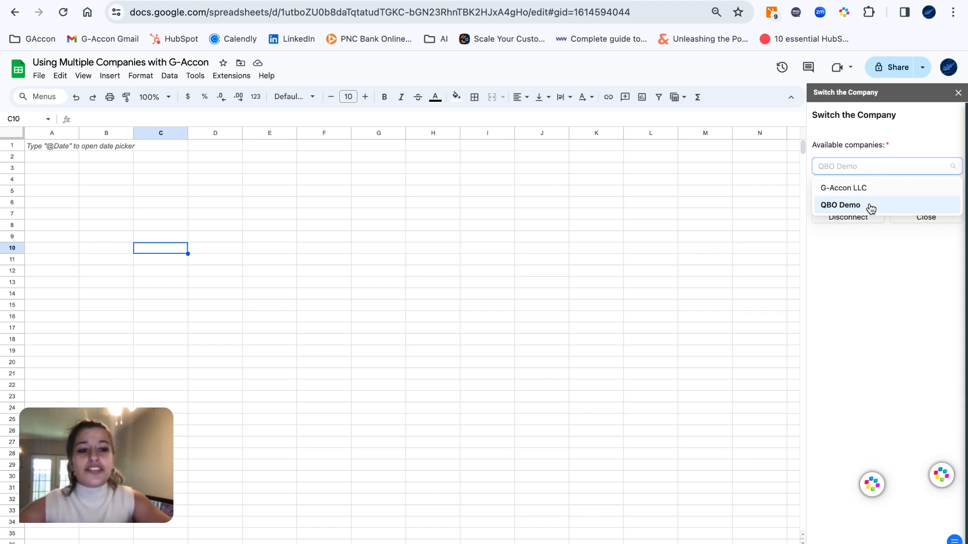
mouse_move(876, 193)
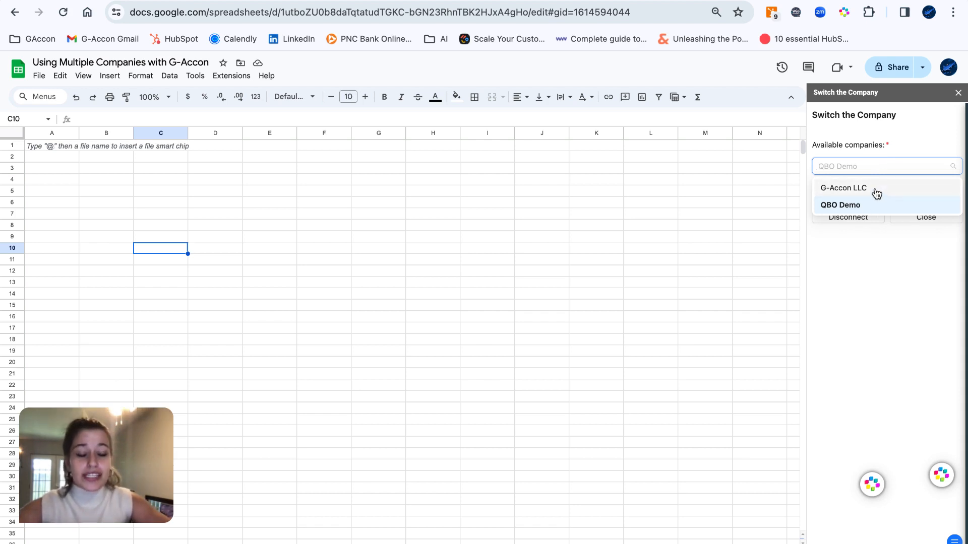
left_click(843, 188)
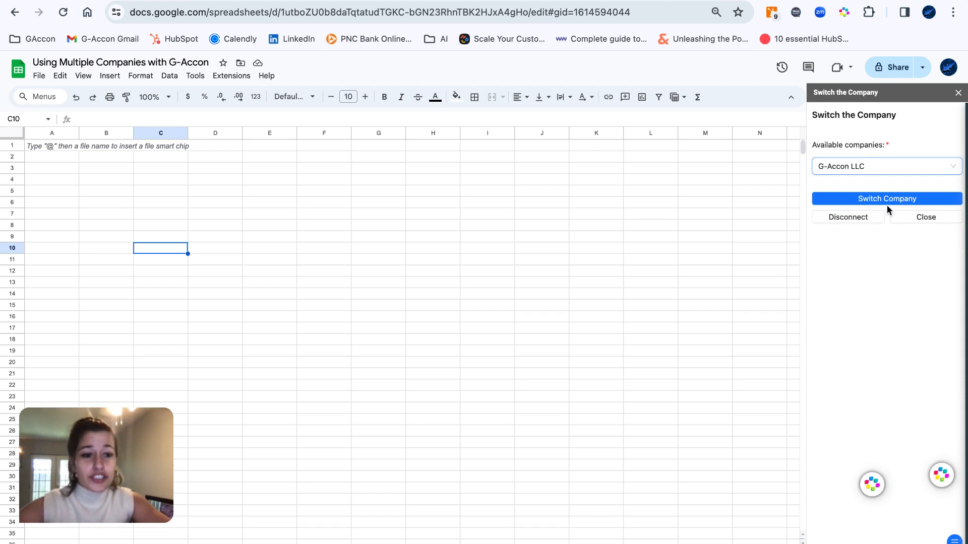
left_click(886, 198)
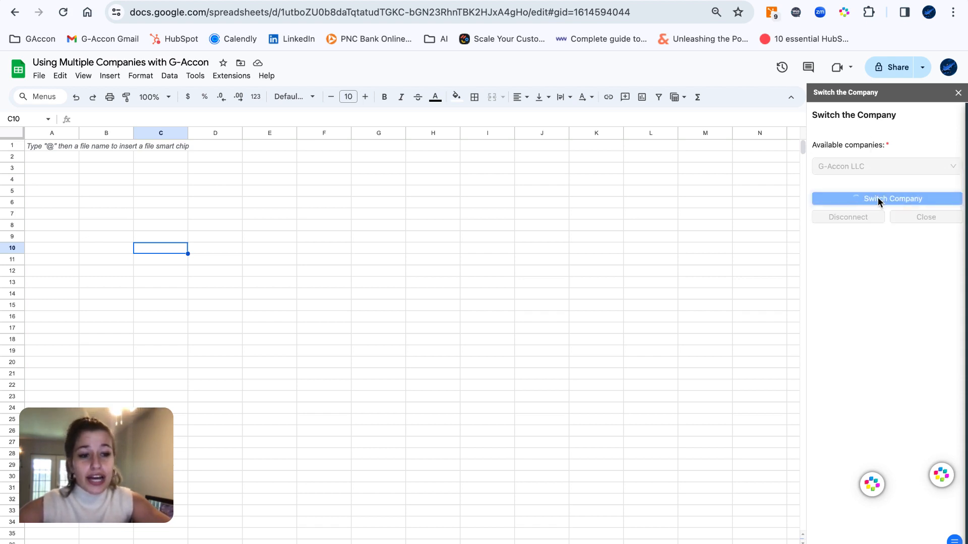
left_click(885, 198)
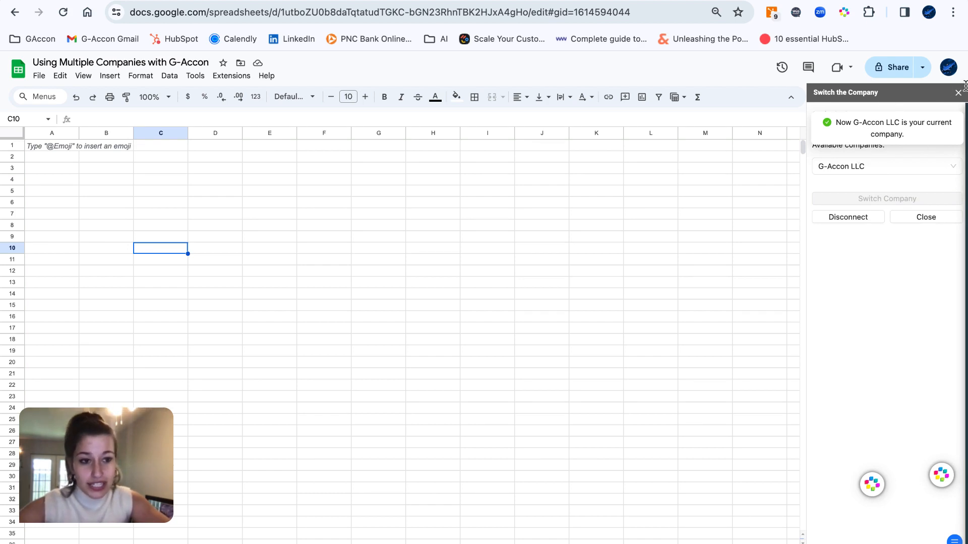
Step: Set up a Balance Sheet formatted report, reviewing pull and style settings, and execute it
left_click(231, 75)
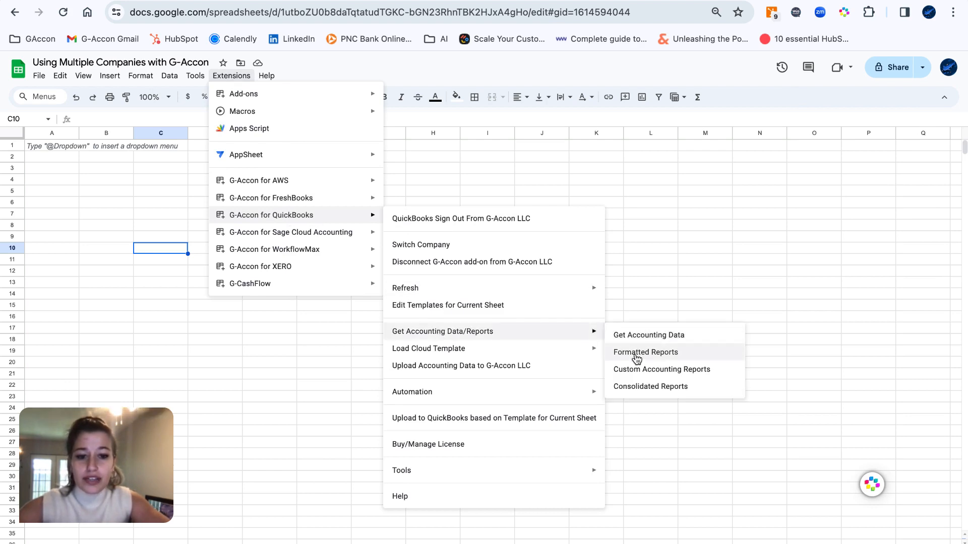
left_click(646, 352)
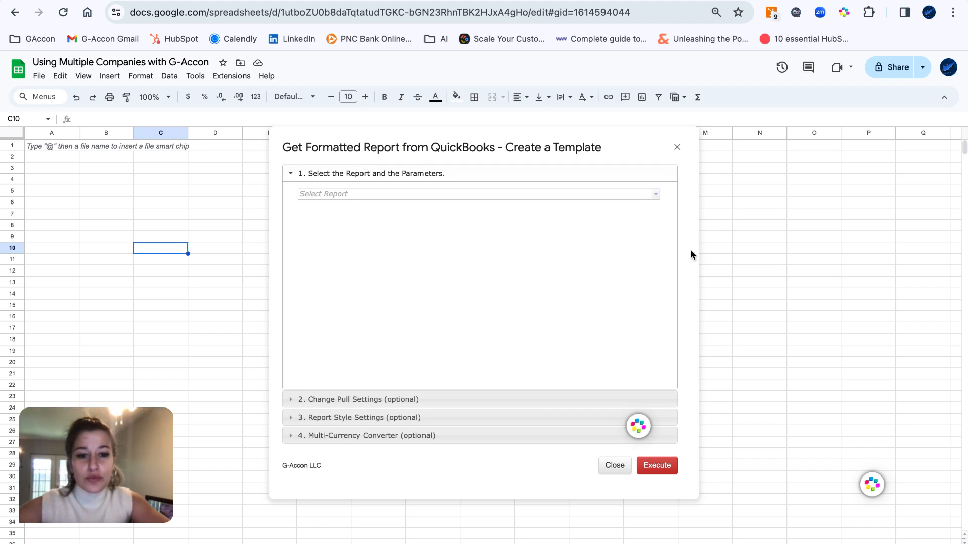
left_click(654, 193)
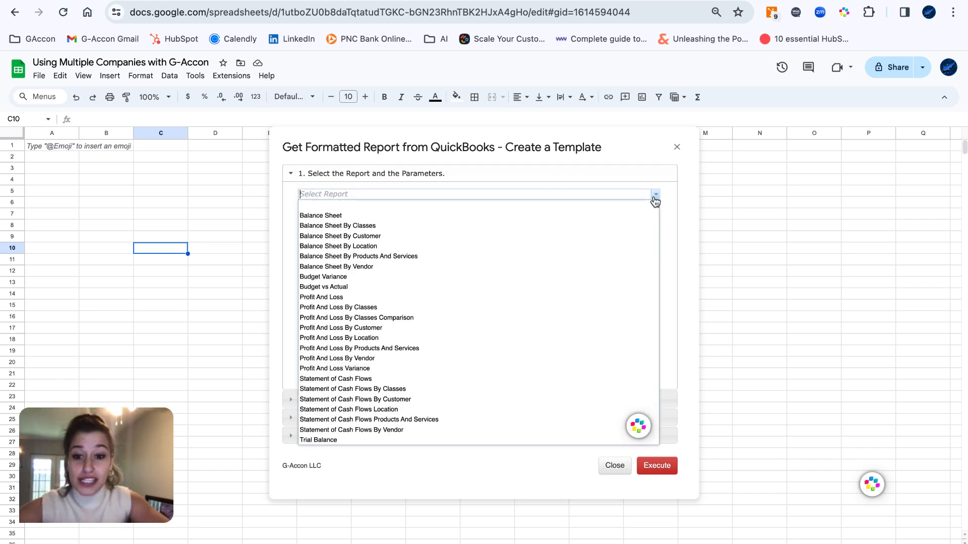
mouse_move(525, 243)
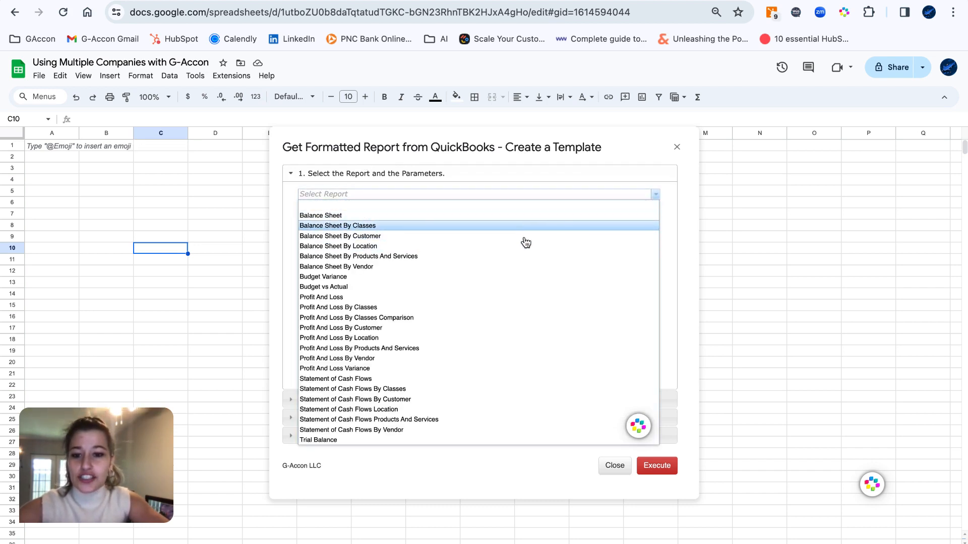
left_click(320, 215)
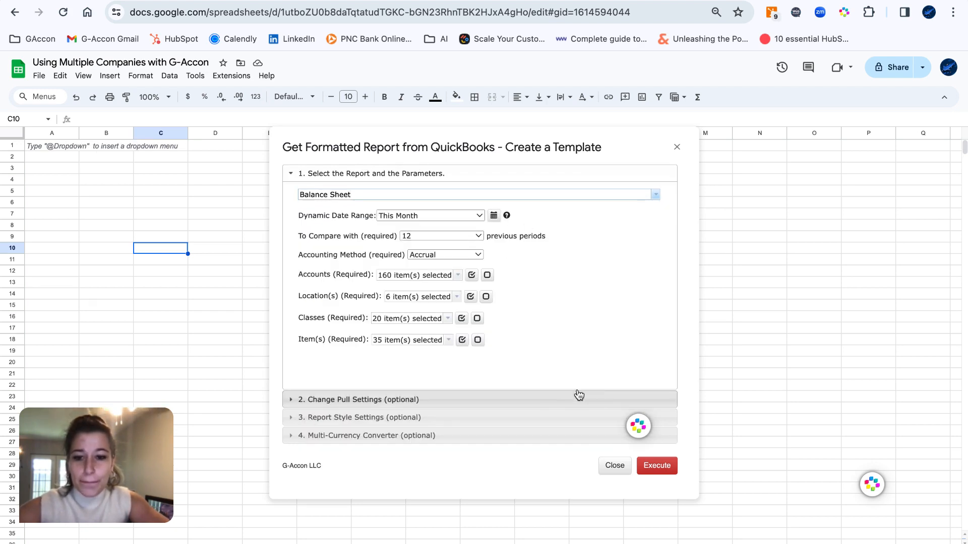
mouse_move(619, 257)
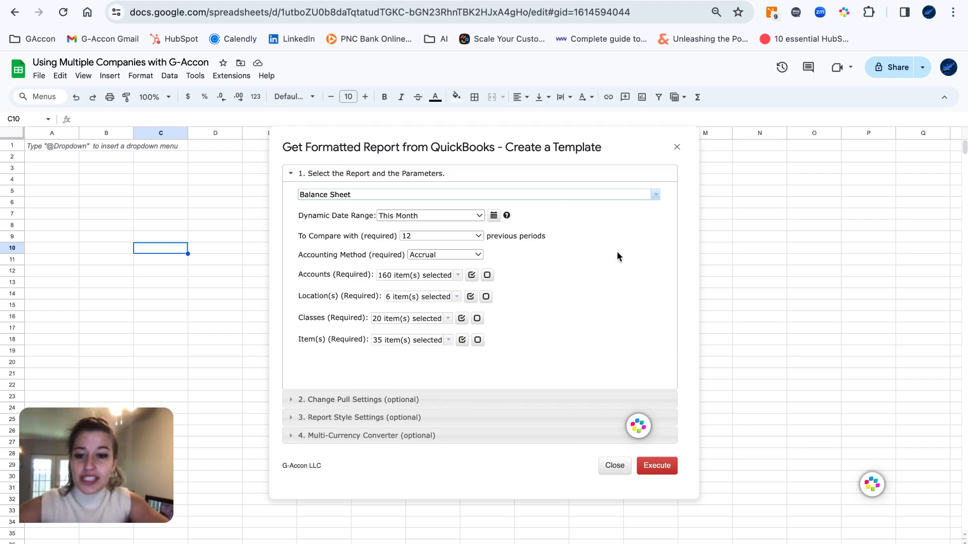
mouse_move(357, 399)
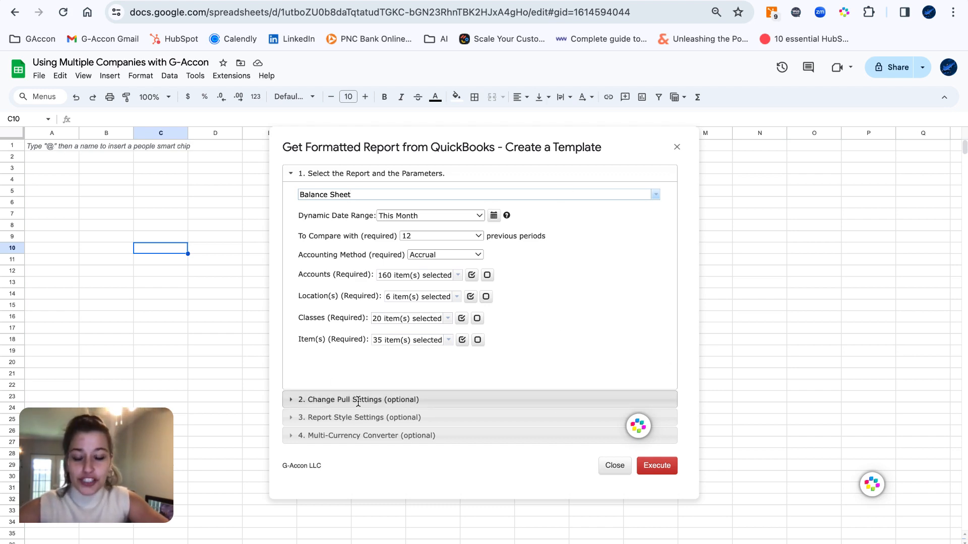
left_click(358, 399)
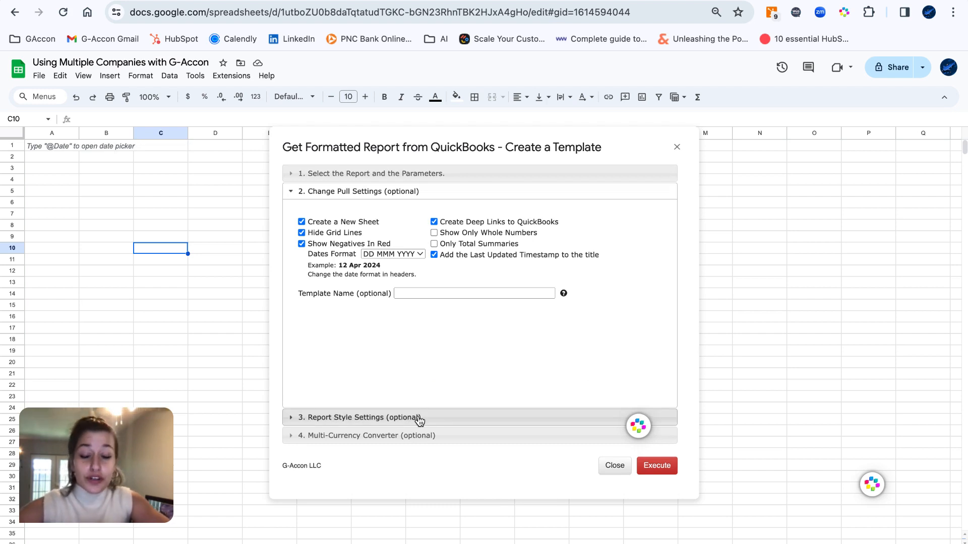
left_click(361, 417)
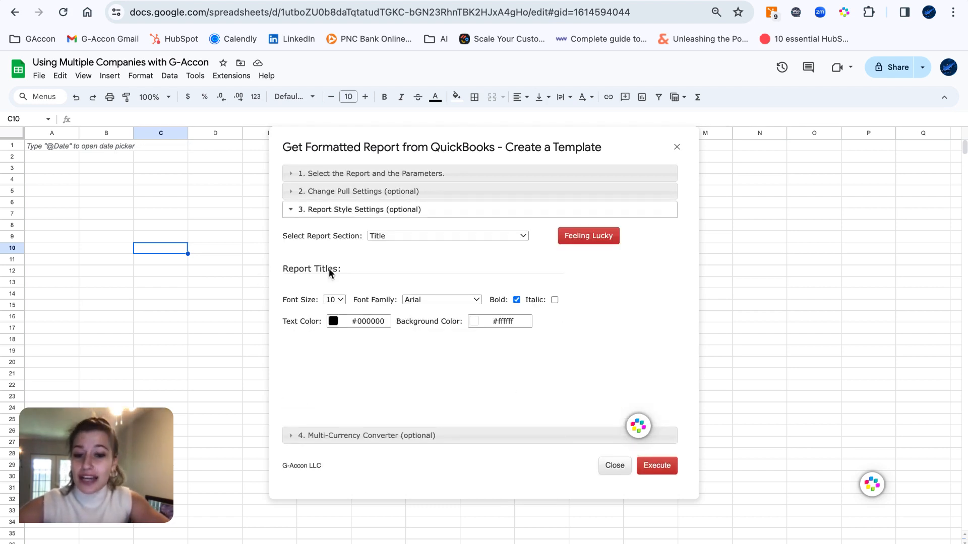
mouse_move(613, 264)
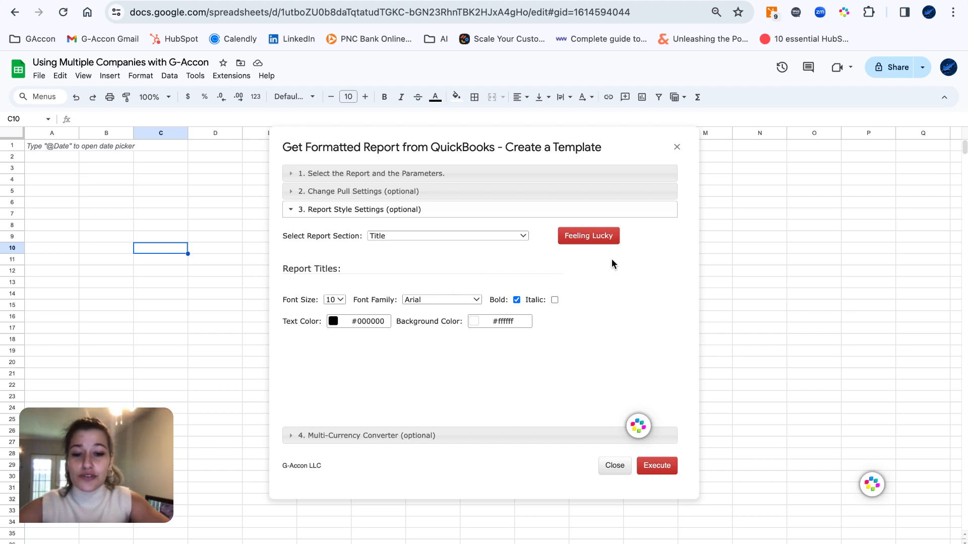
mouse_move(547, 289)
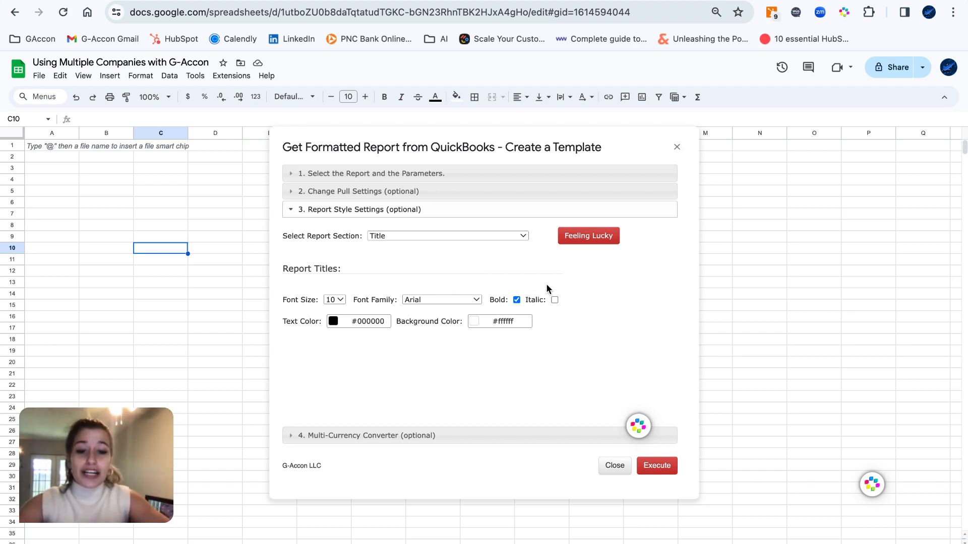
mouse_move(621, 303)
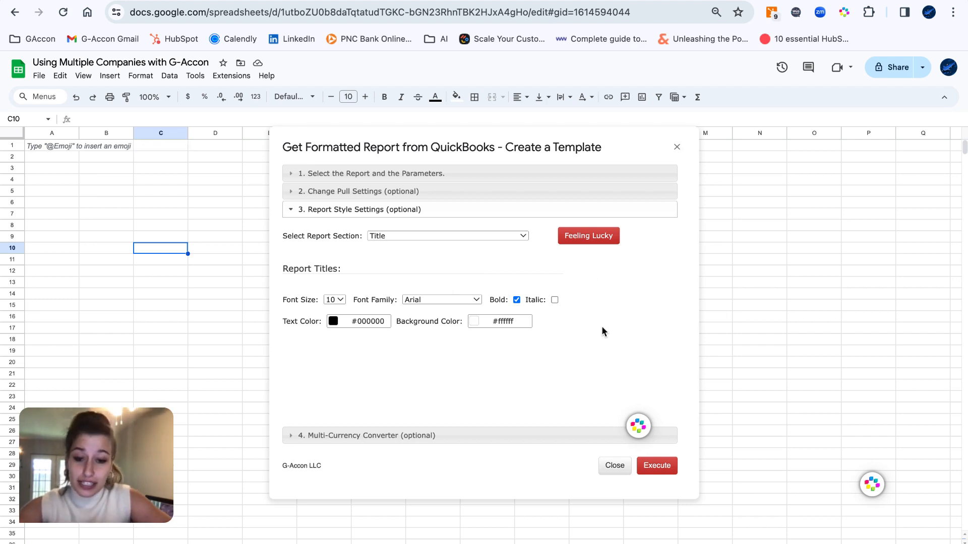
left_click(656, 465)
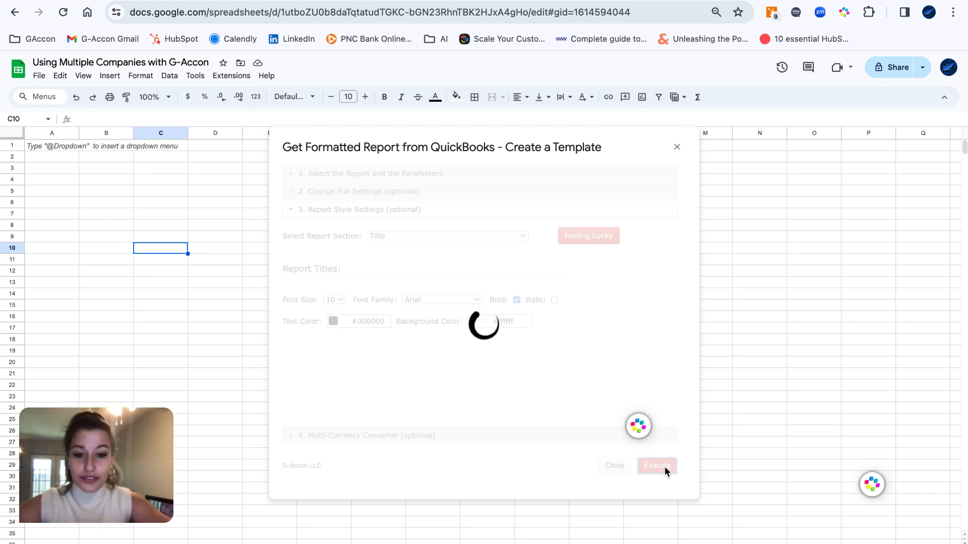
Step: Generate the G-Accon LLC Balance Sheet, then switch the current company to QBO Demo
left_click(657, 465)
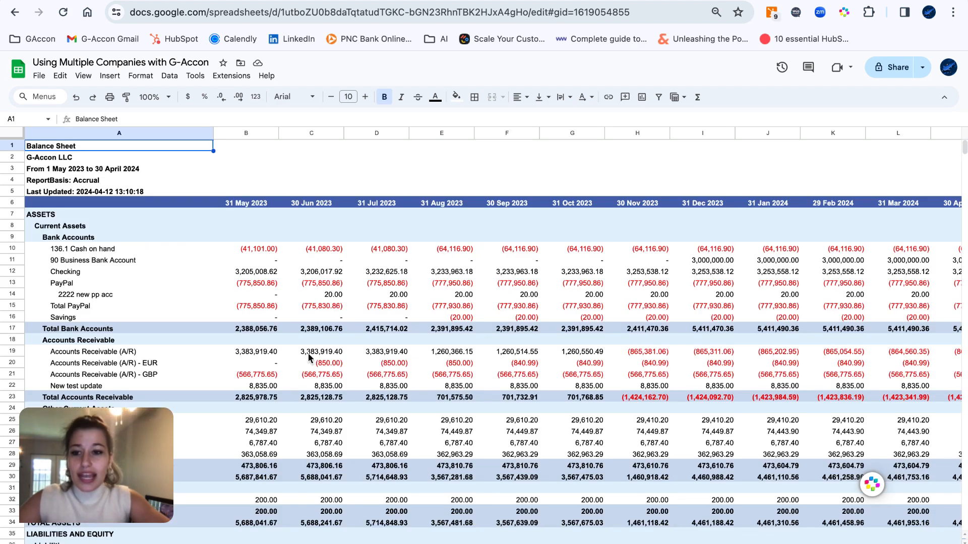
mouse_move(56, 161)
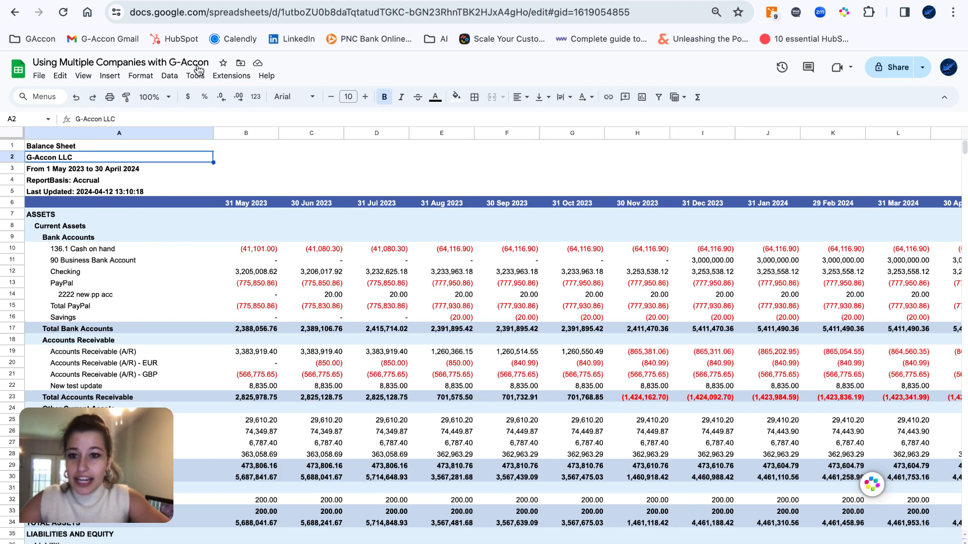
left_click(231, 75)
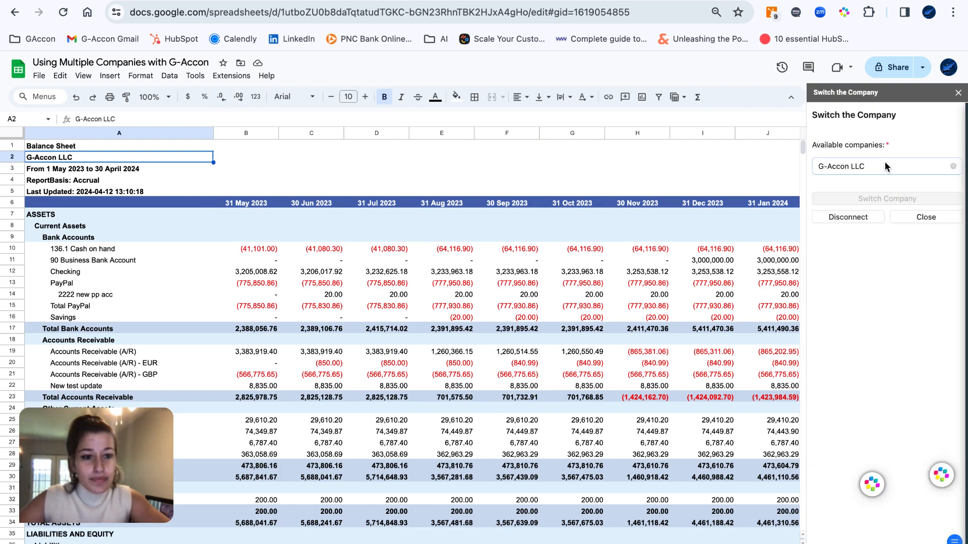
left_click(885, 166)
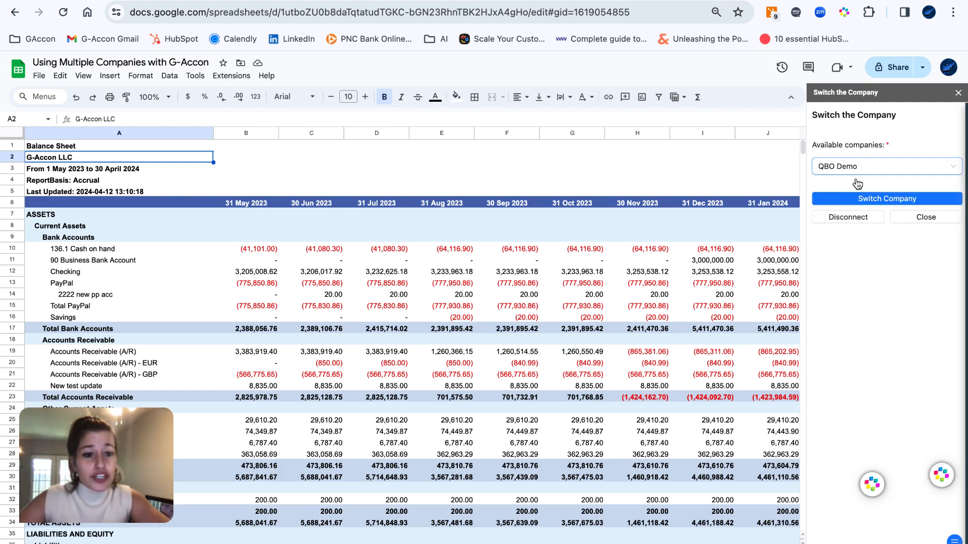
left_click(885, 198)
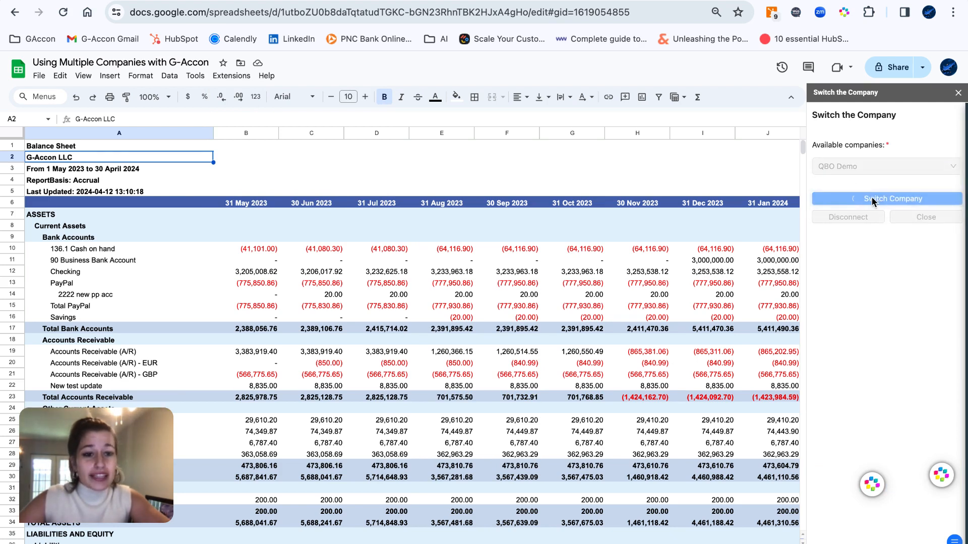
left_click(885, 199)
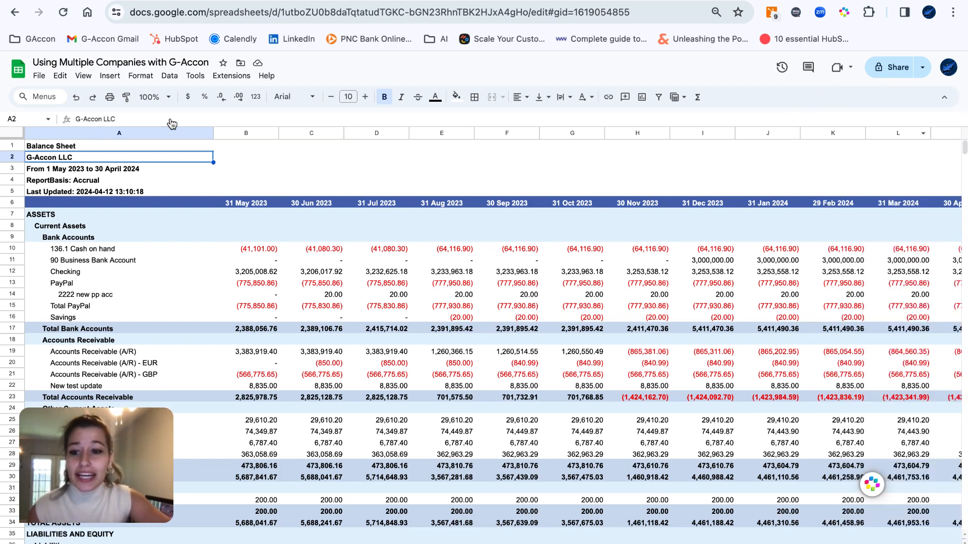
left_click(231, 75)
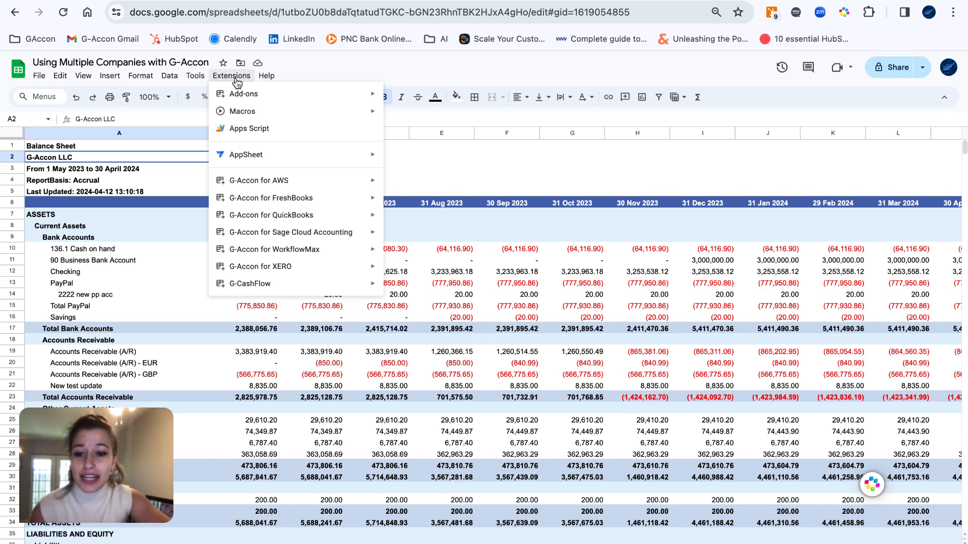
Step: Create a Profit And Loss formatted report for QBO Demo, review style settings, and execute it
left_click(270, 215)
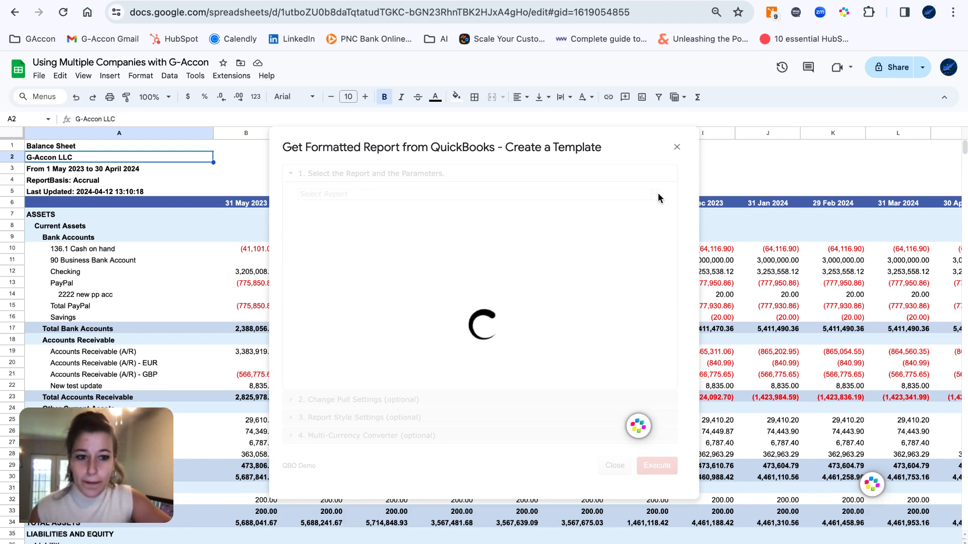
left_click(475, 194)
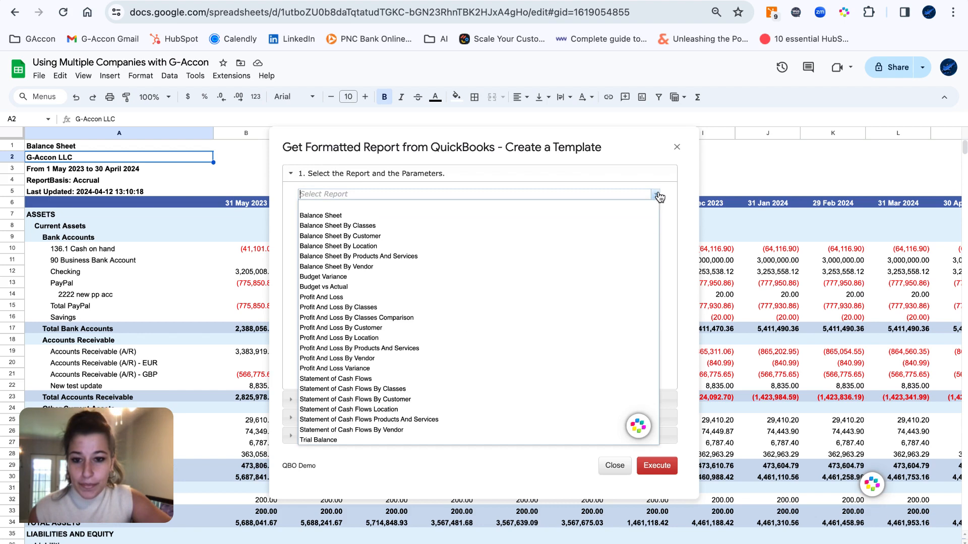
mouse_move(454, 303)
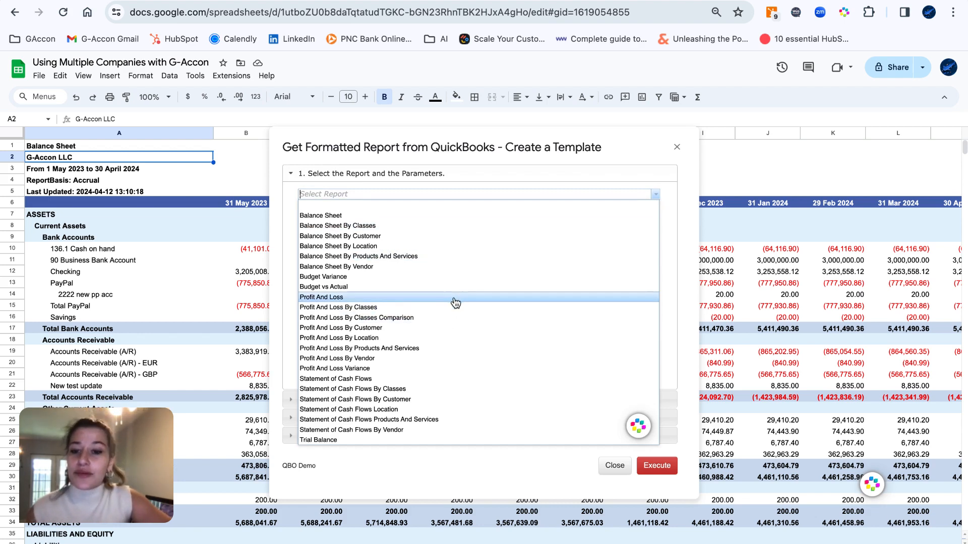
left_click(321, 297)
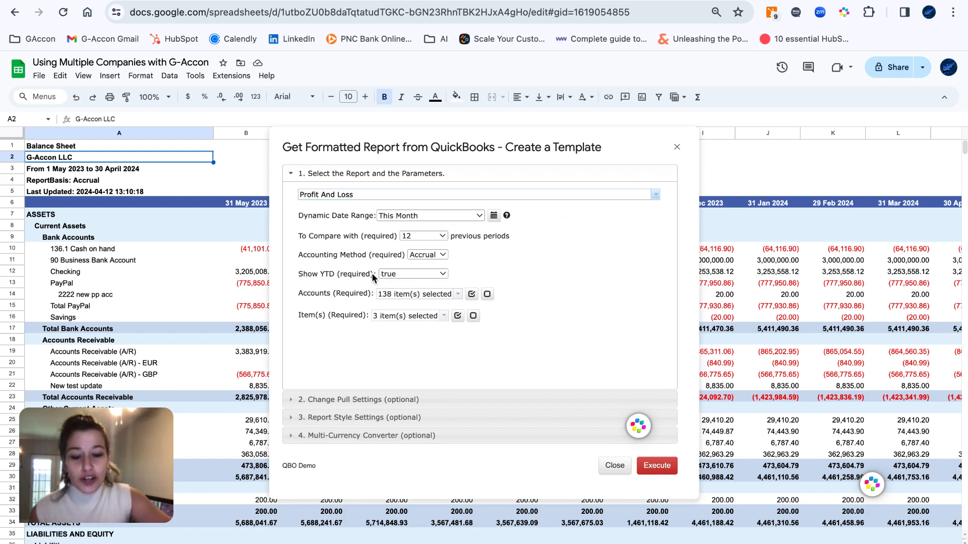
mouse_move(492, 343)
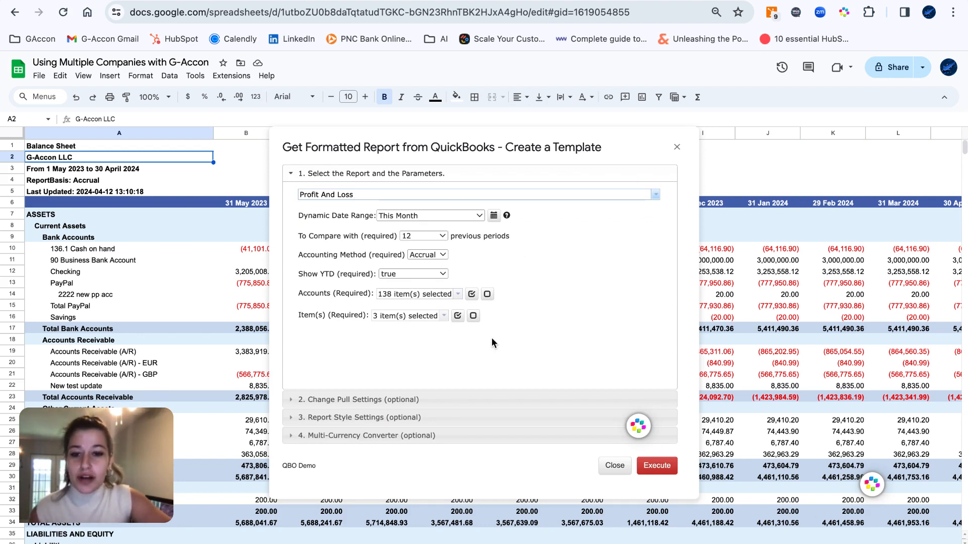
mouse_move(443, 239)
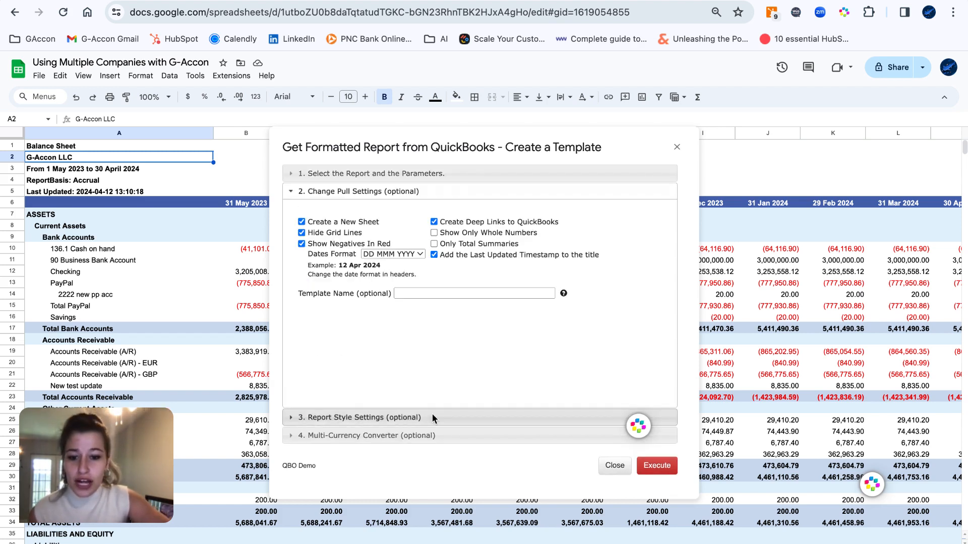
left_click(361, 417)
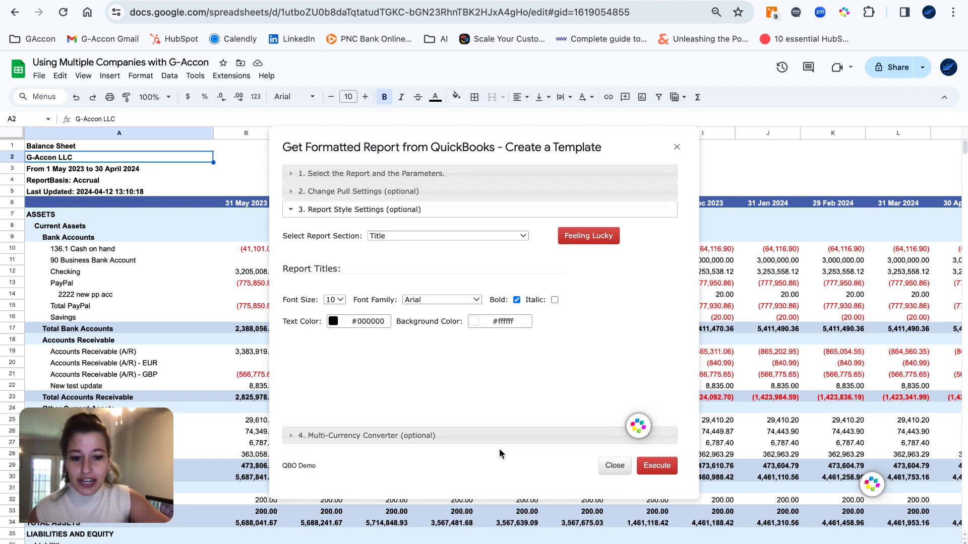
left_click(656, 465)
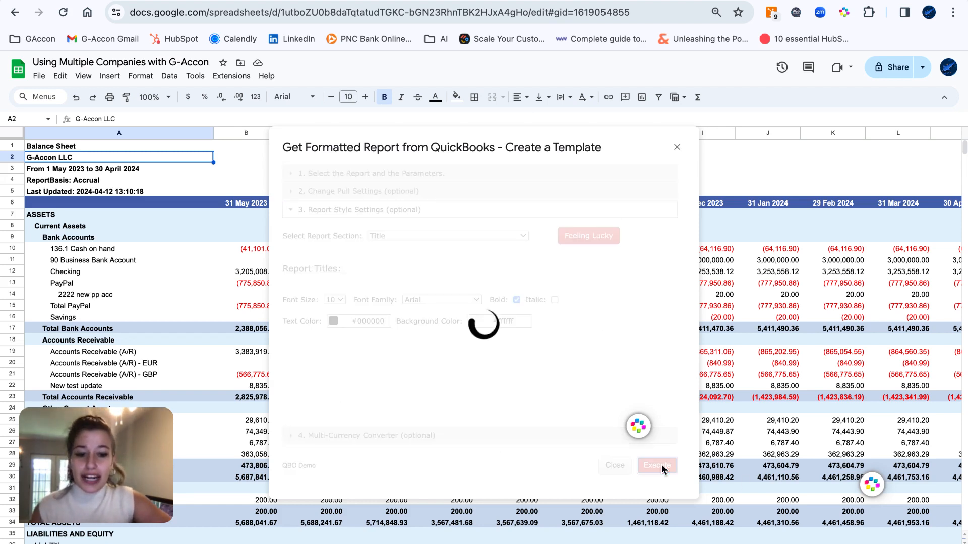
left_click(656, 466)
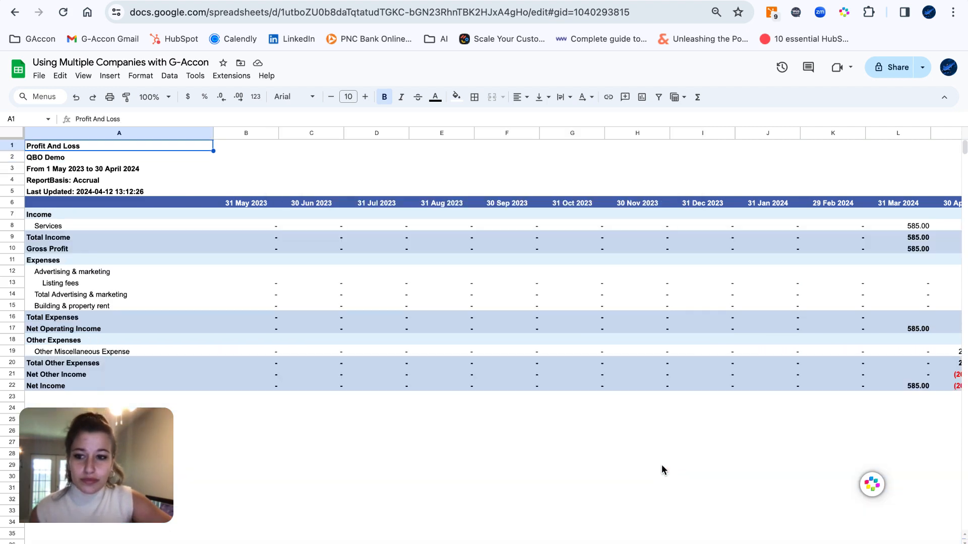
scroll("right", 3)
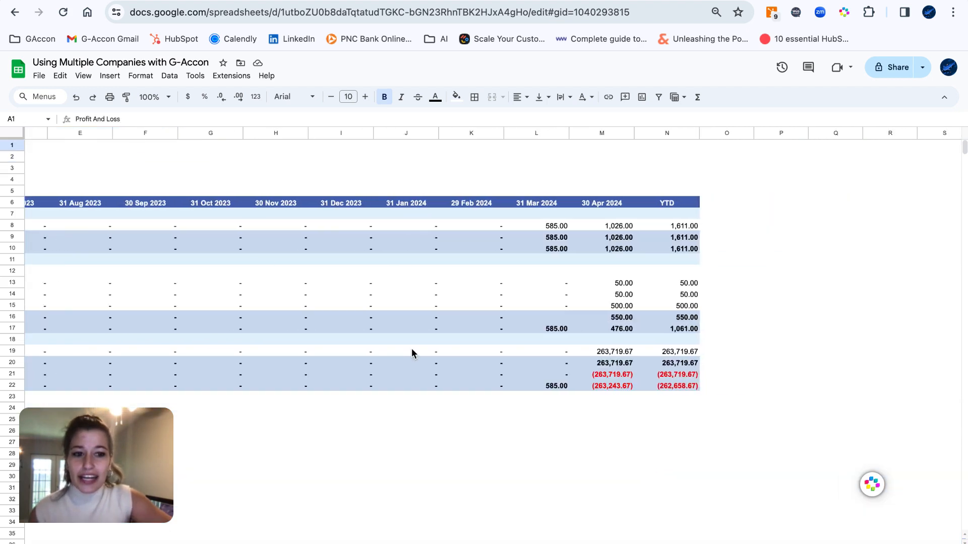
scroll("left", 3)
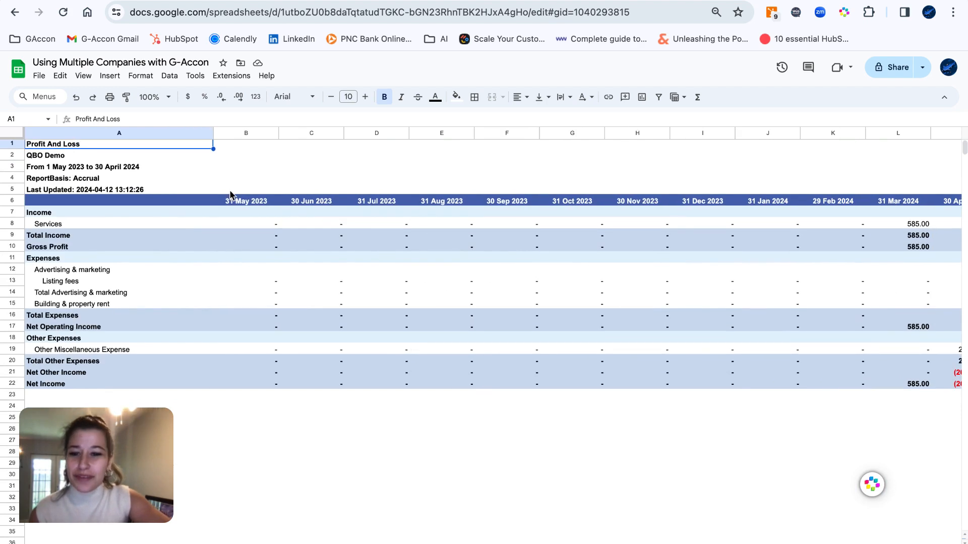
left_click(118, 156)
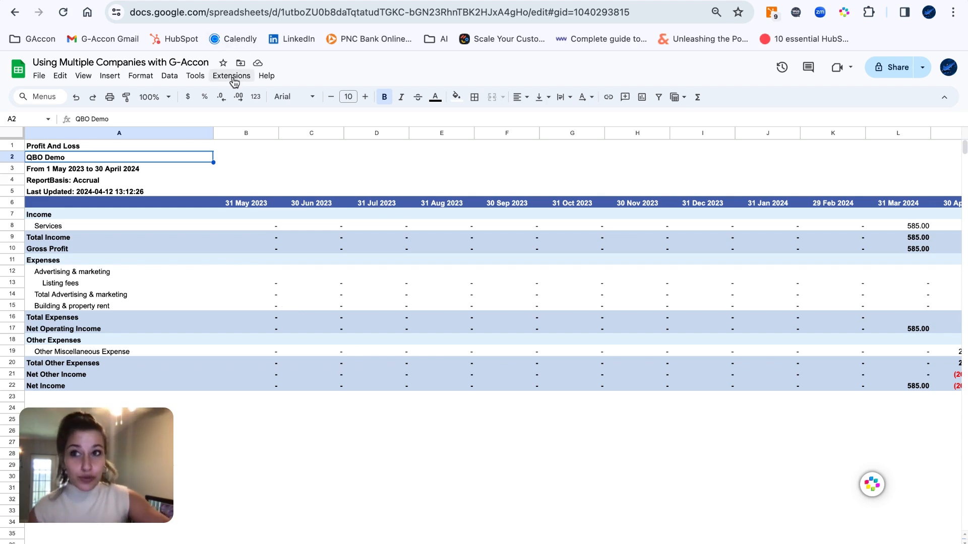
Step: Refresh All Sheets in G-Accon for every connected QuickBooks company
left_click(232, 75)
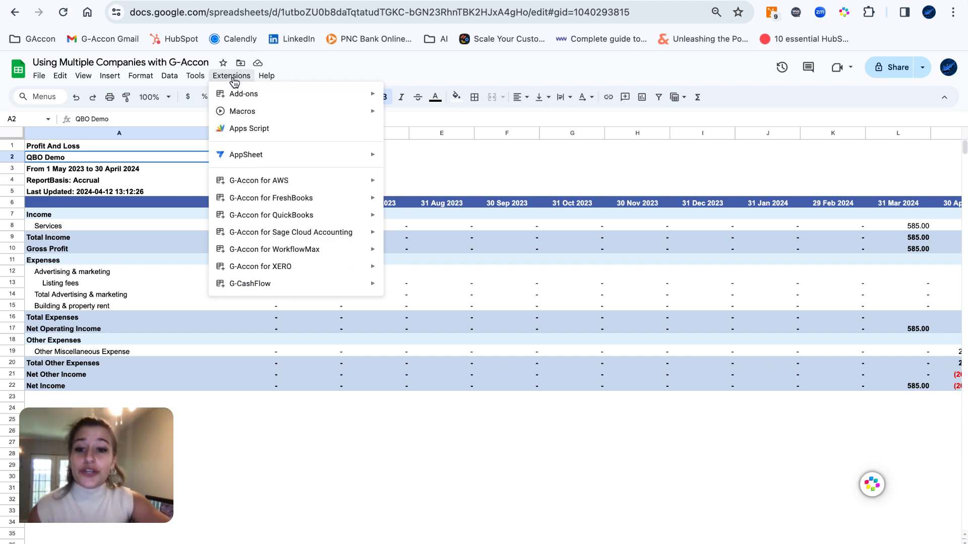
mouse_move(270, 215)
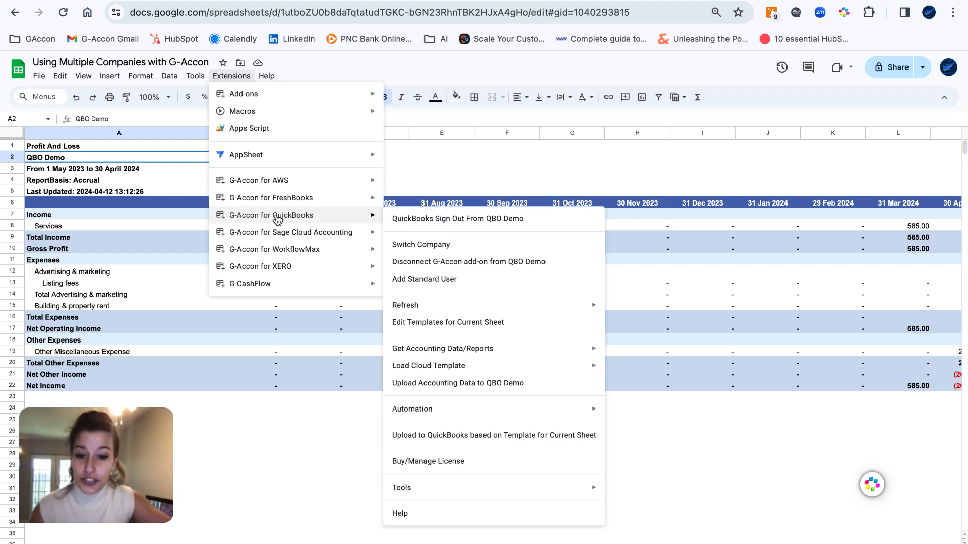
mouse_move(468, 307)
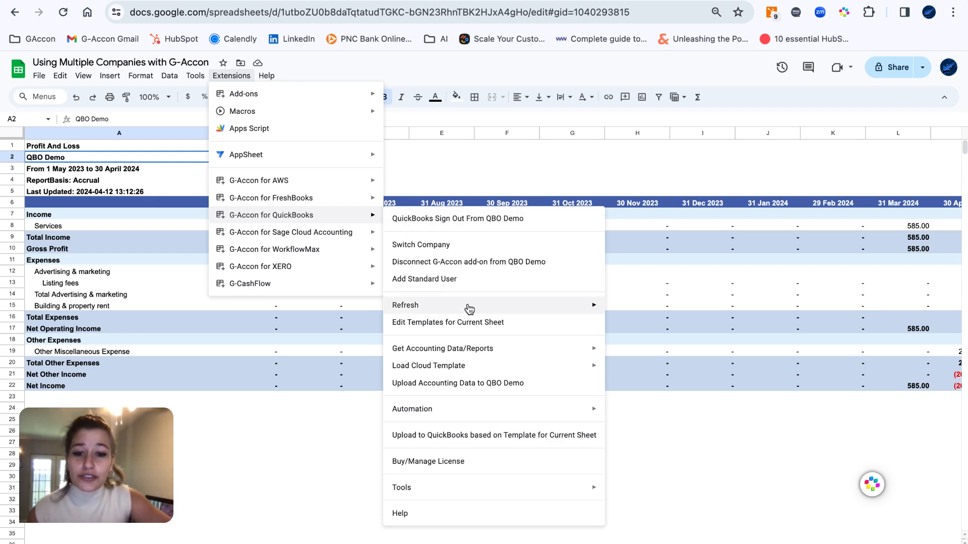
mouse_move(405, 305)
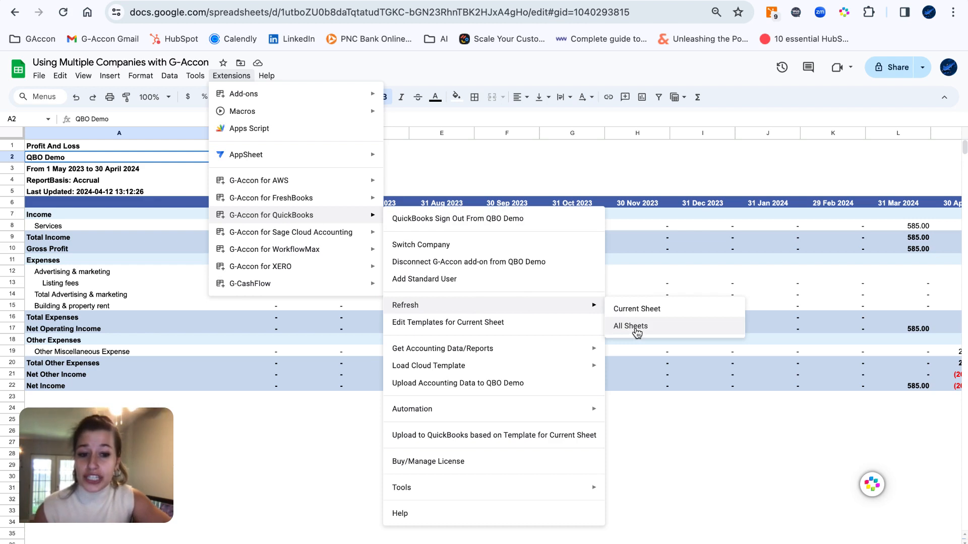
left_click(630, 326)
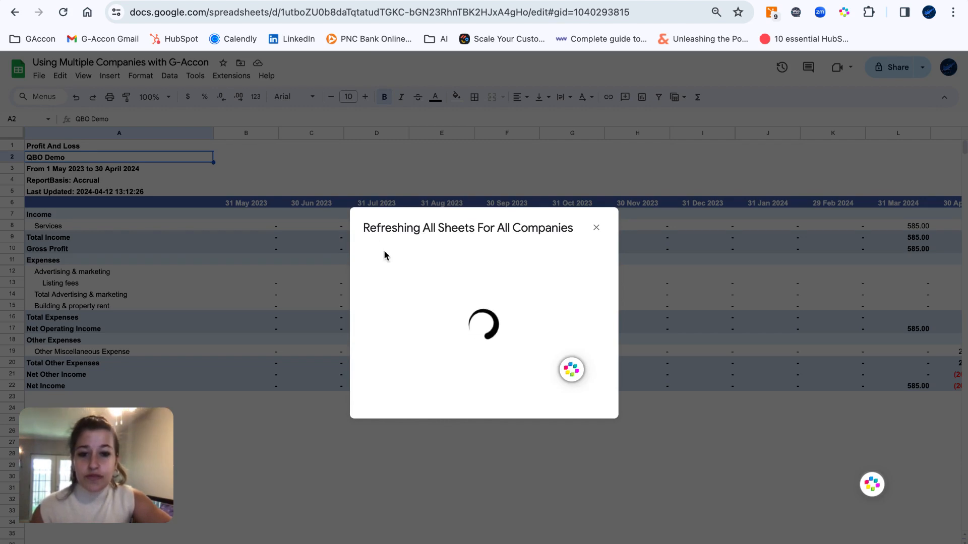
mouse_move(558, 234)
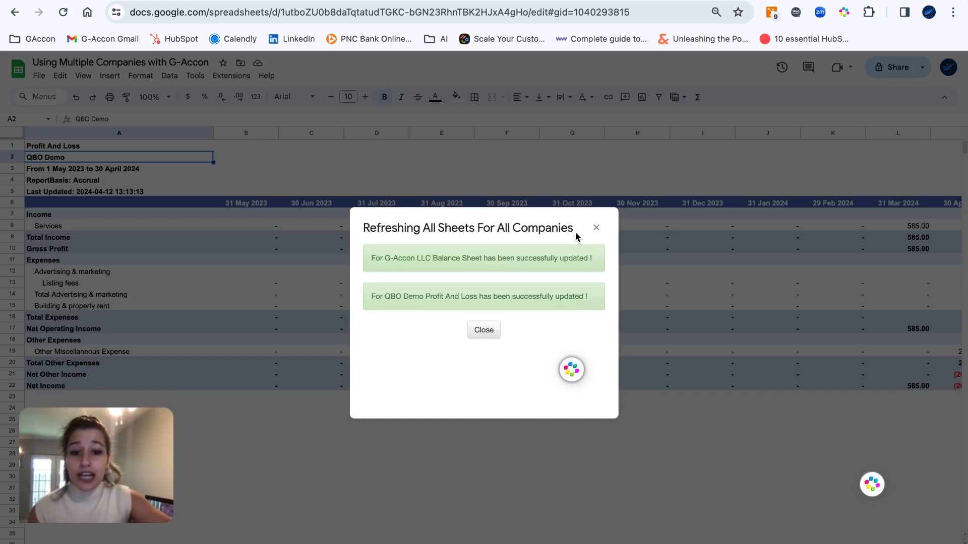
mouse_move(380, 262)
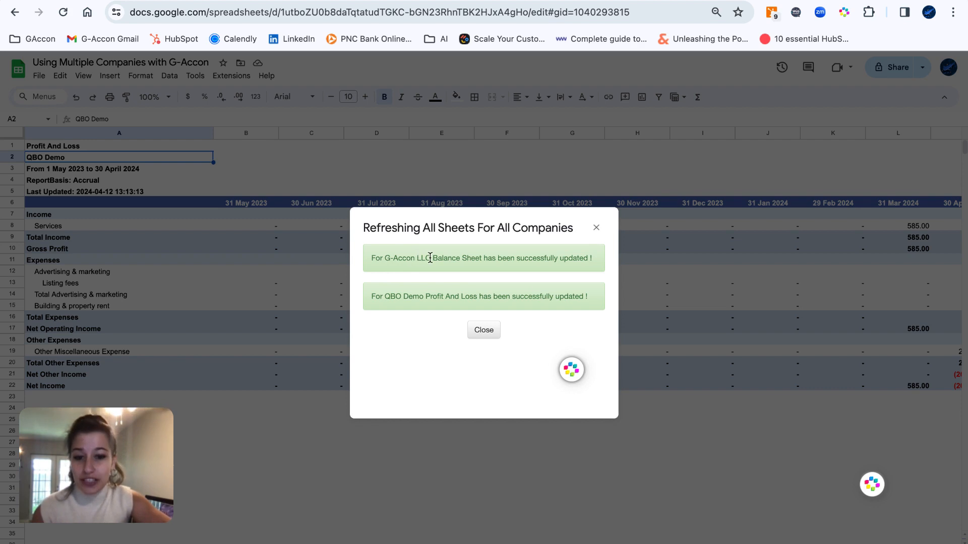
mouse_move(369, 301)
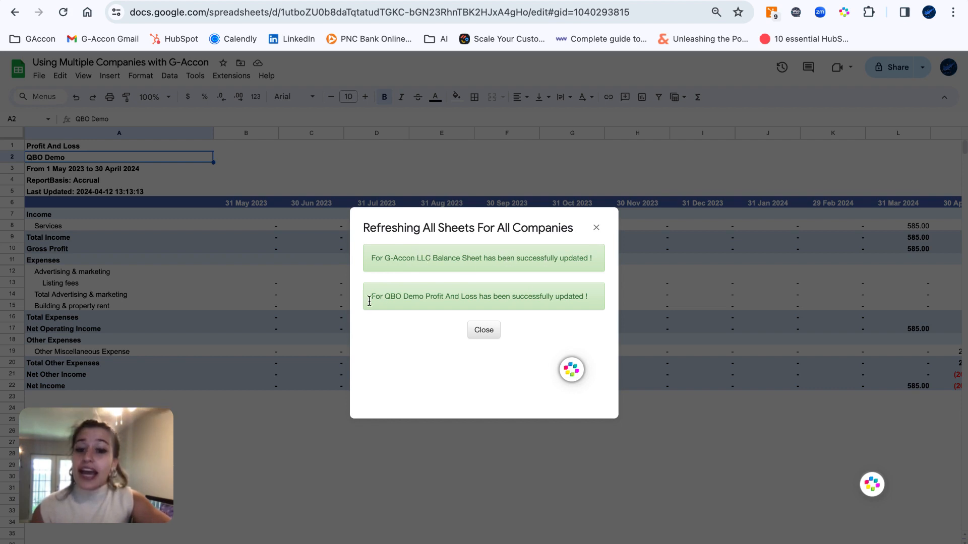
mouse_move(418, 296)
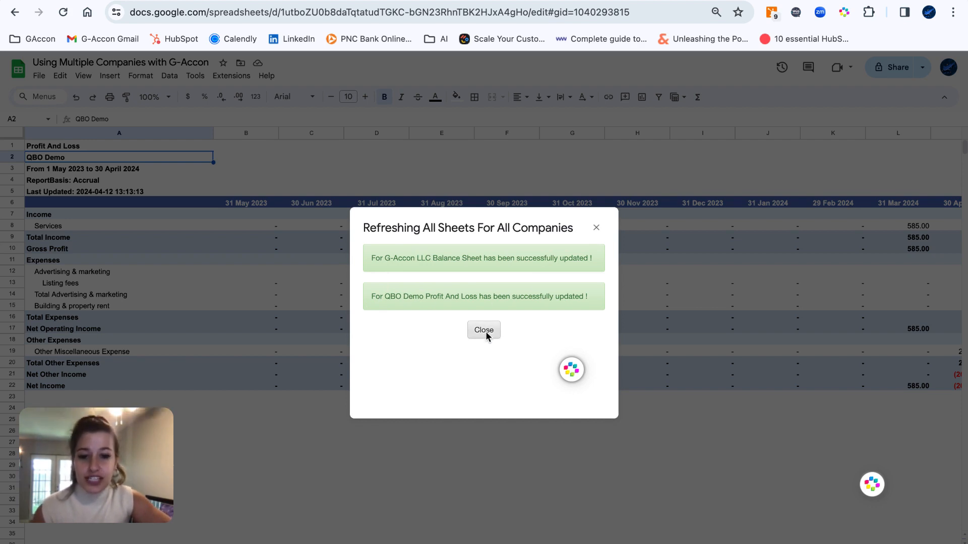
Step: Close the refresh results dialog once both companies' reports have updated
left_click(484, 329)
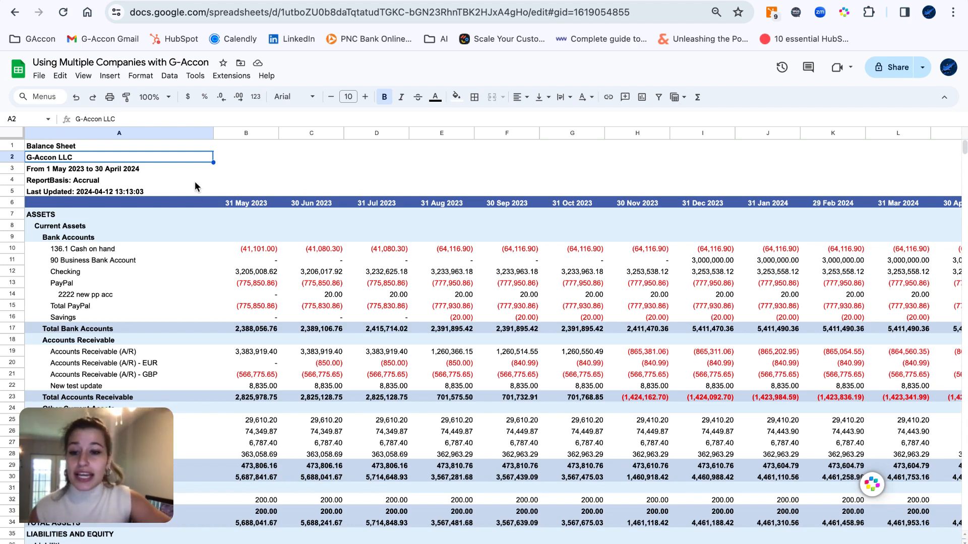
left_click(245, 156)
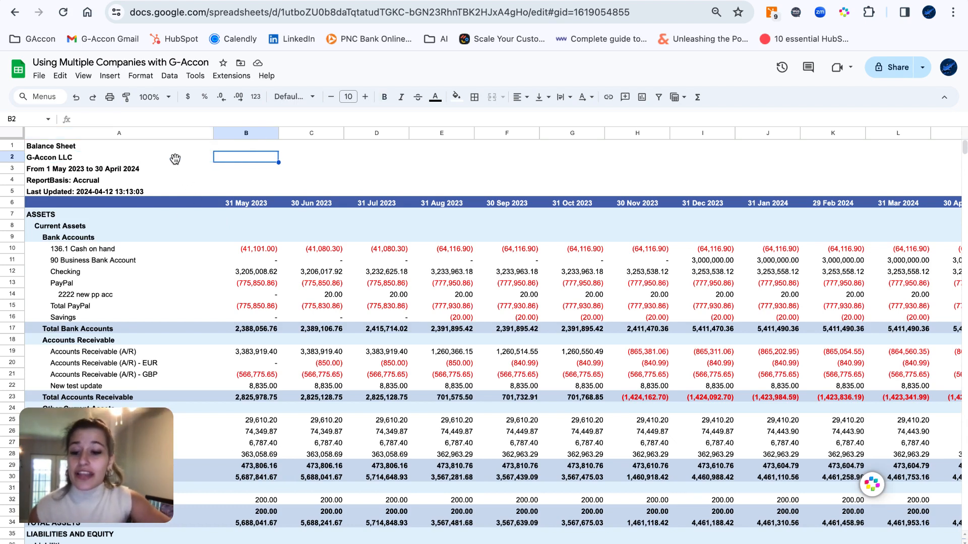
mouse_move(173, 178)
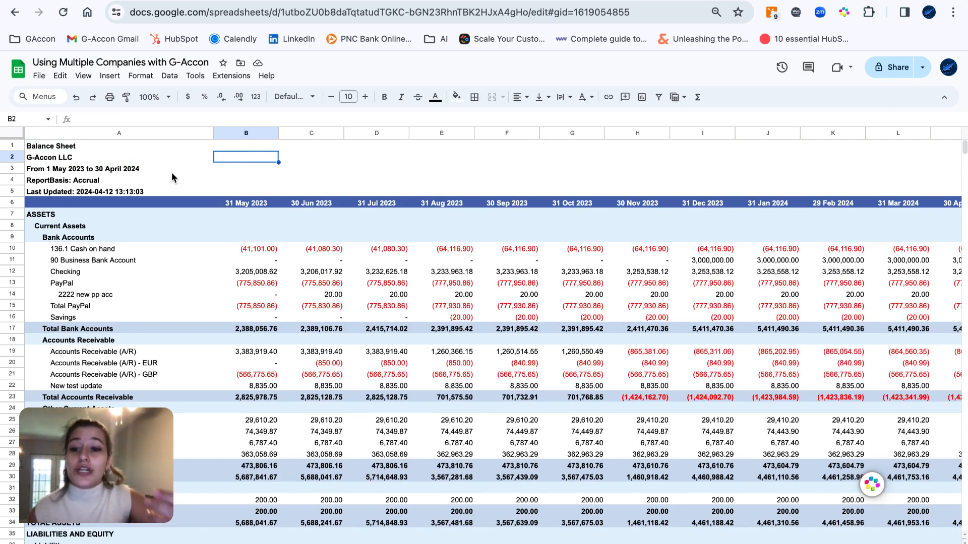
left_click(118, 146)
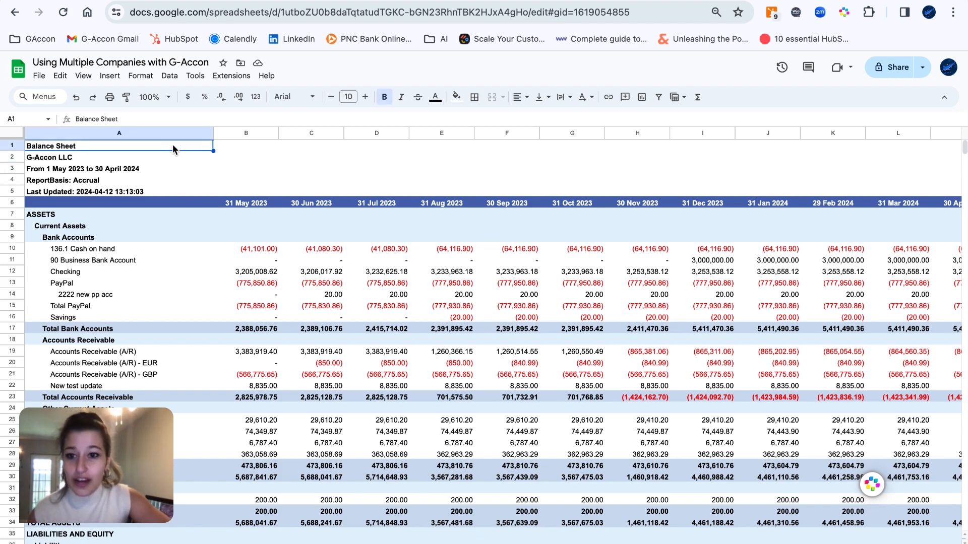
left_click(245, 146)
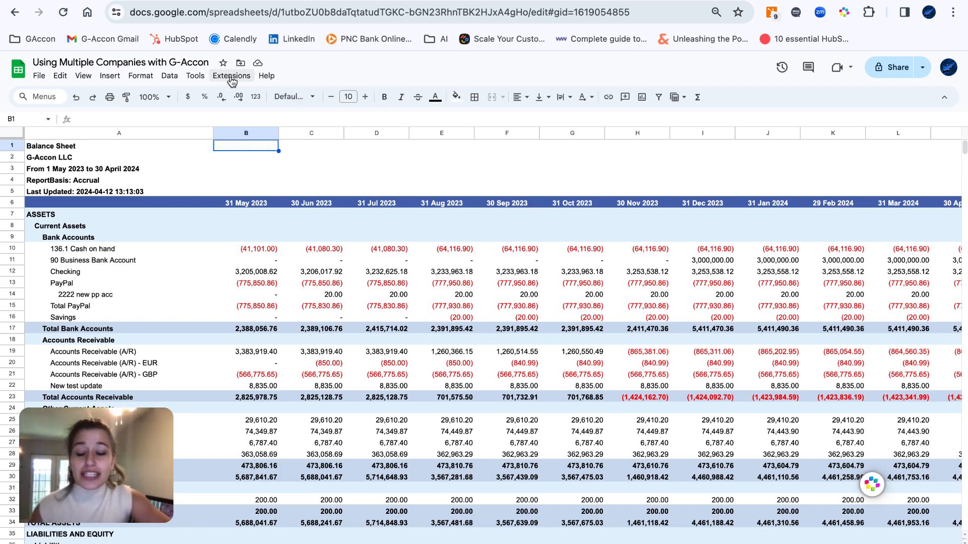
left_click(231, 75)
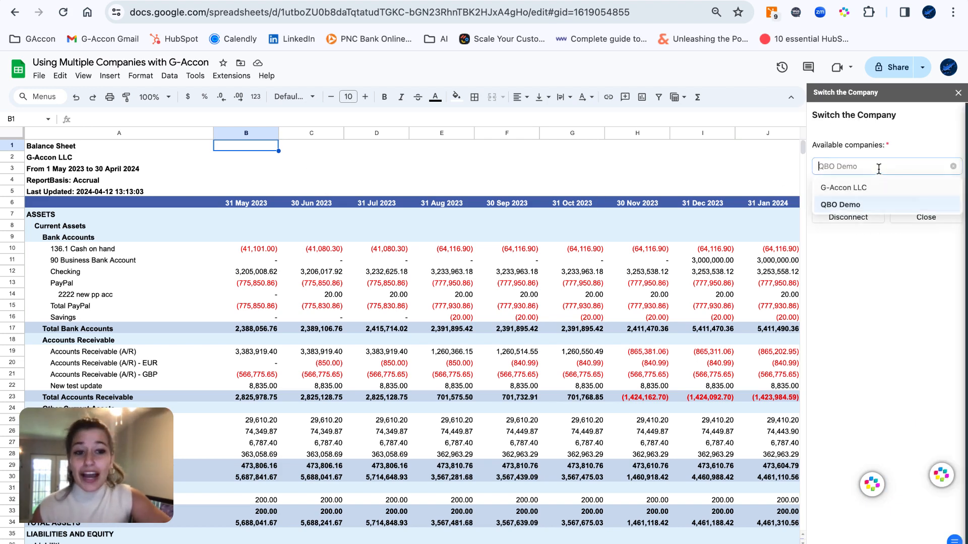
left_click(839, 204)
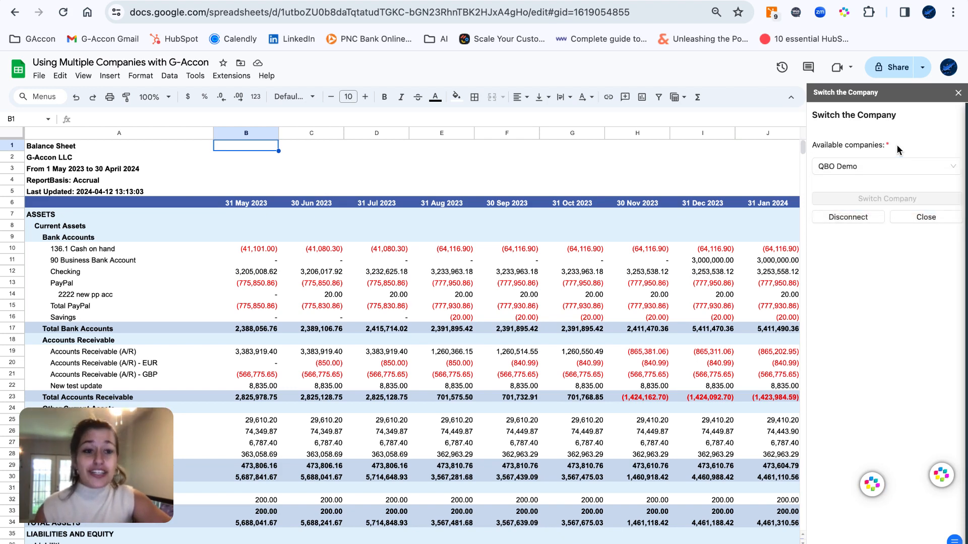
mouse_move(926, 217)
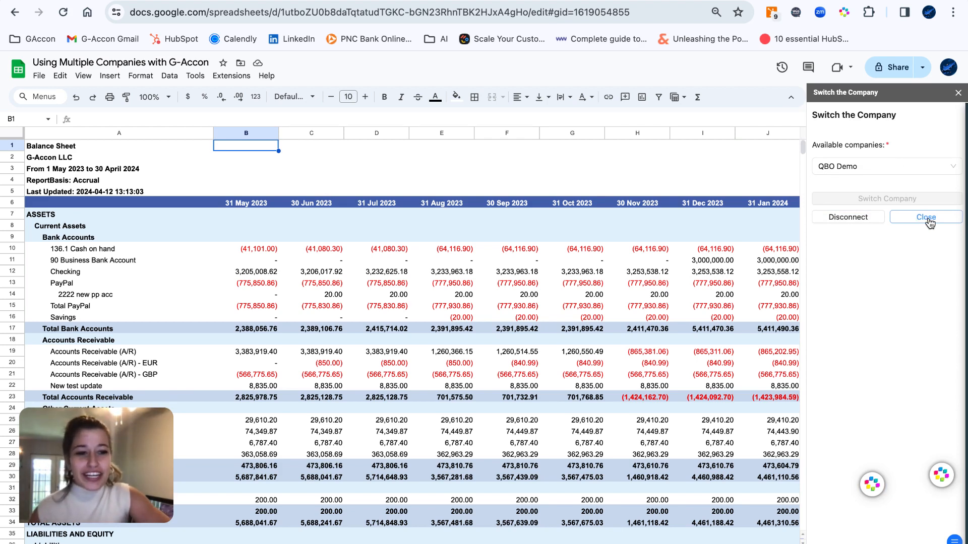
left_click(925, 216)
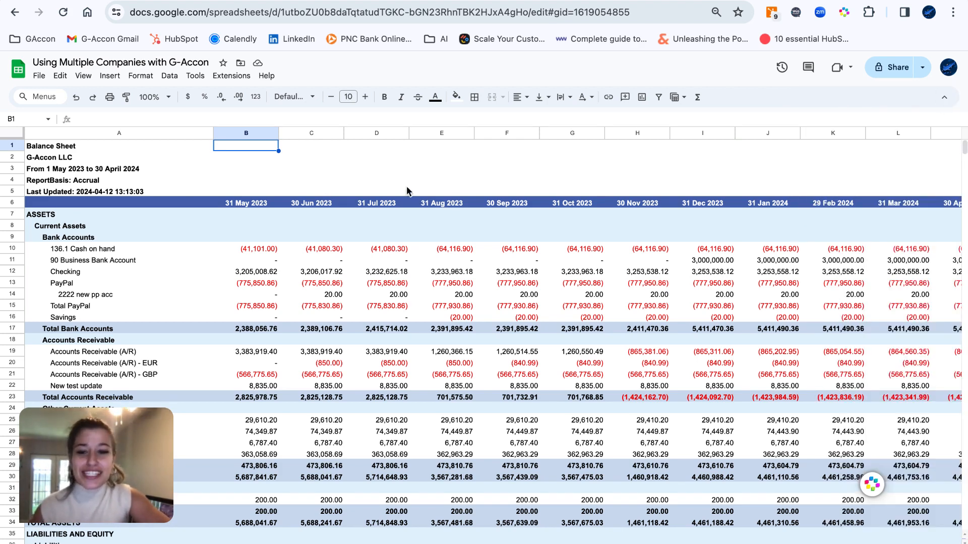
mouse_move(349, 176)
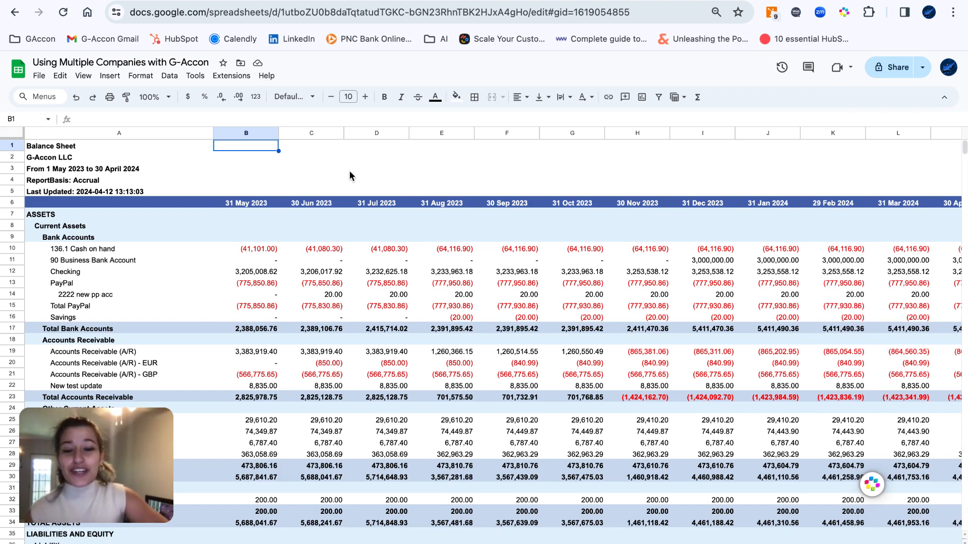
mouse_move(322, 168)
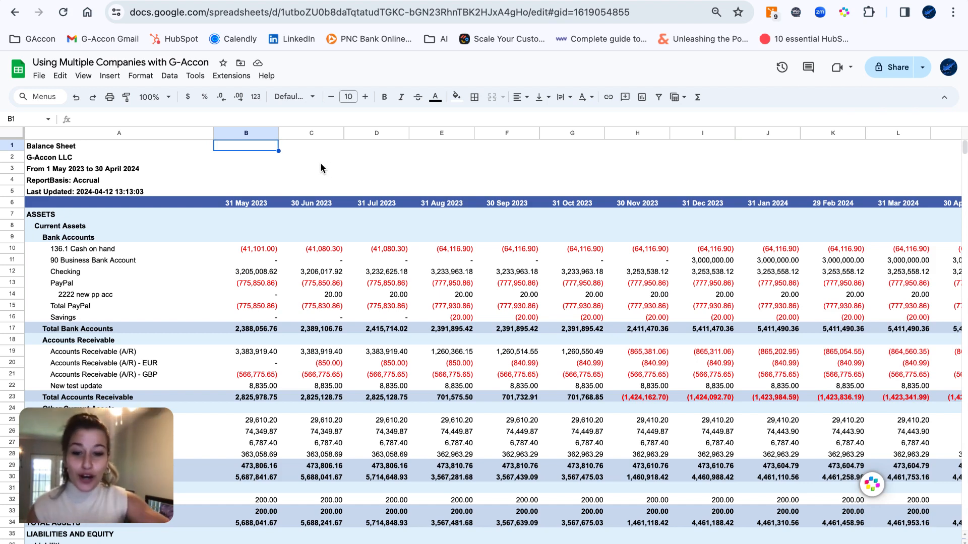
mouse_move(293, 168)
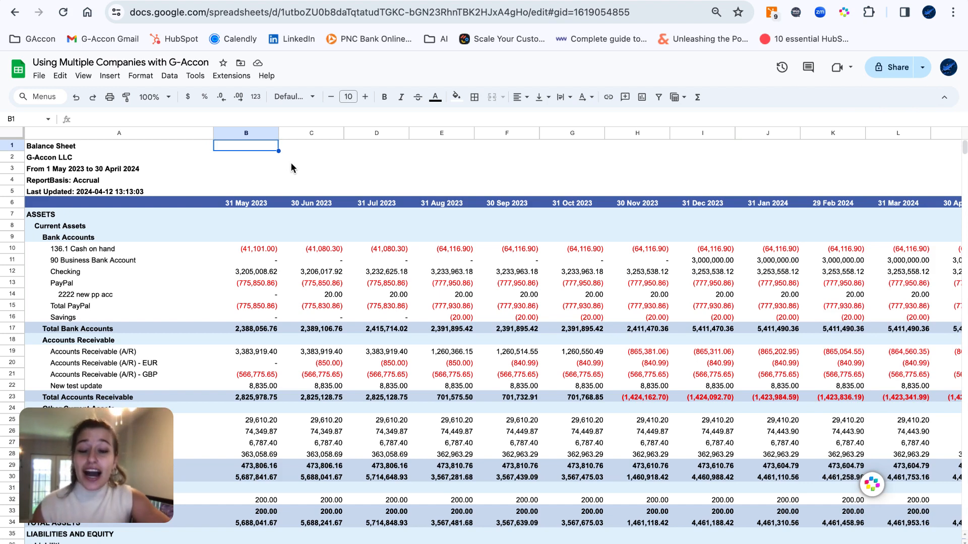
mouse_move(295, 165)
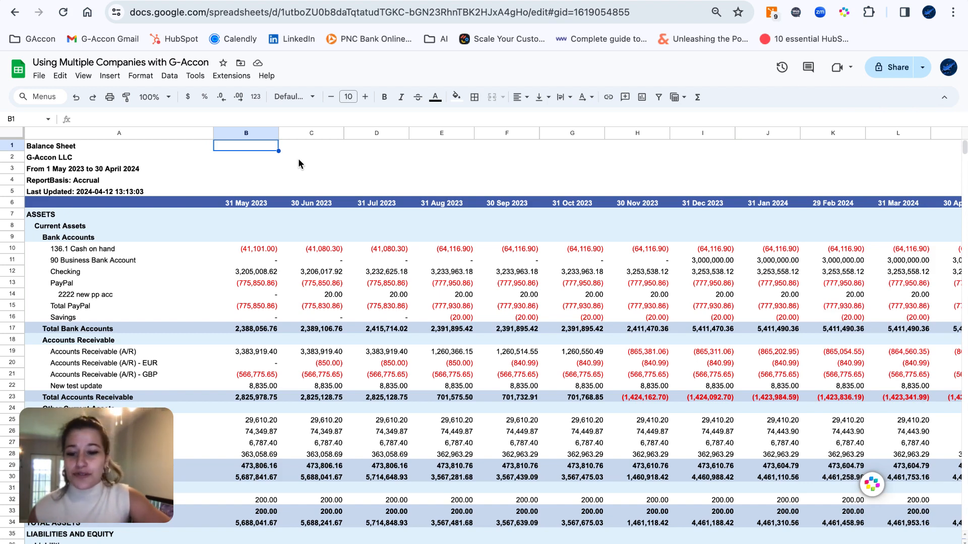
mouse_move(454, 163)
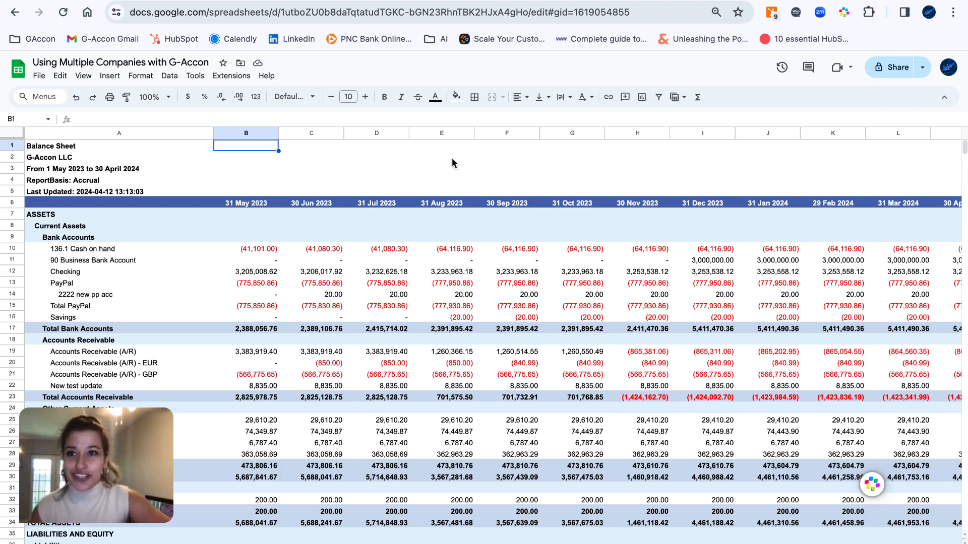